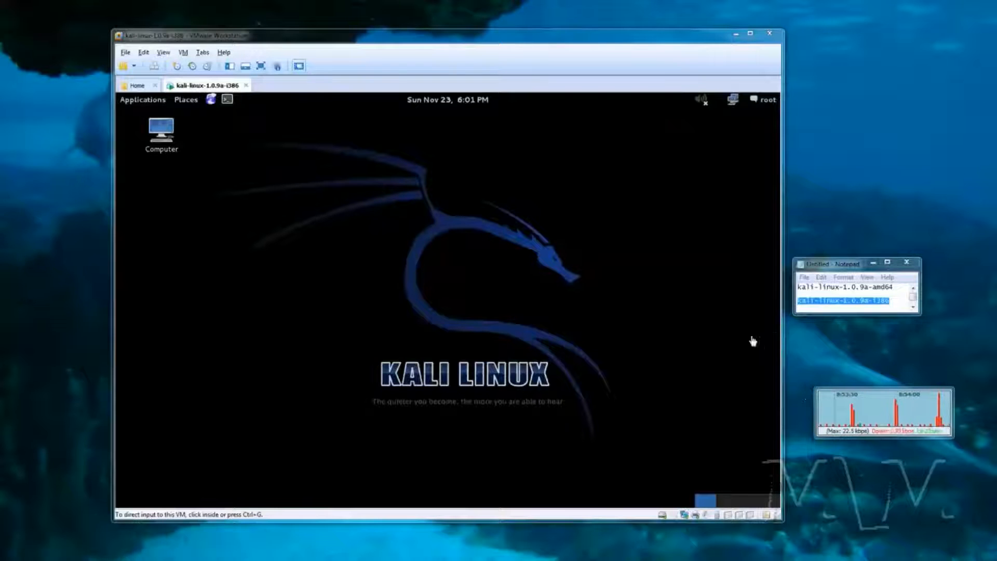
# Step: Open a root terminal and set its default profile background to Solid color in Profile Preferences
pyautogui.moveTo(839, 264); pyautogui.dragTo(253, 155)
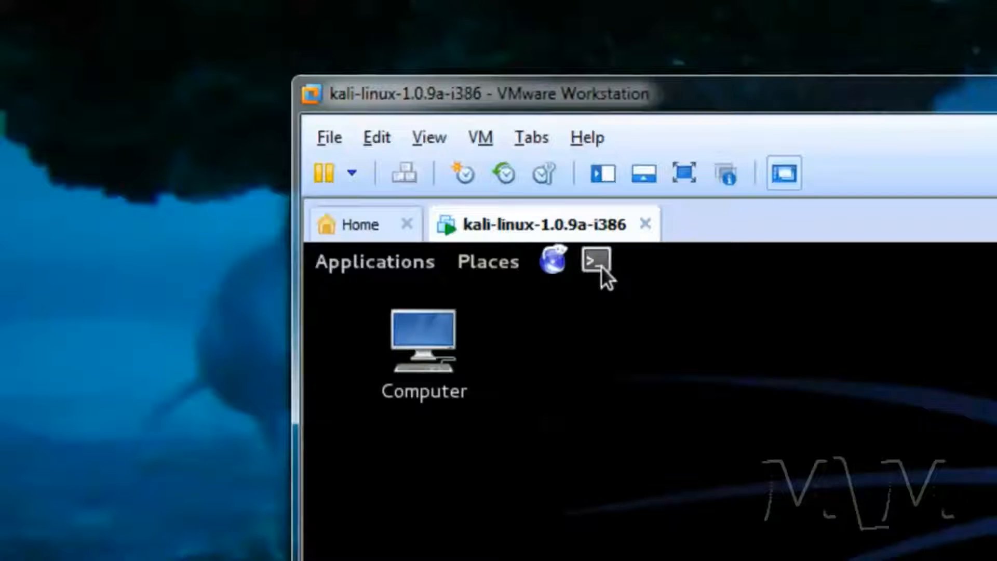
pyautogui.click(594, 261)
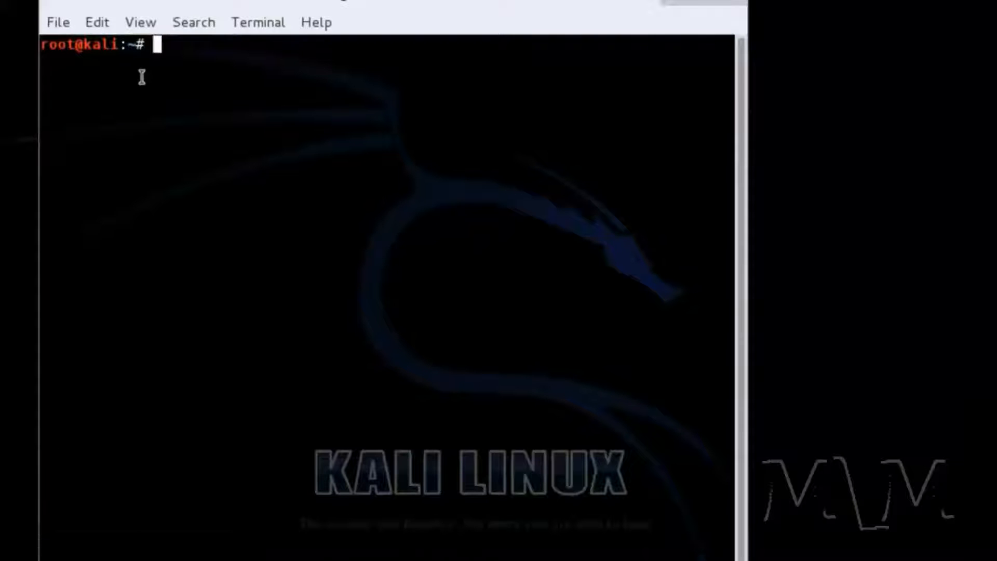
pyautogui.click(97, 23)
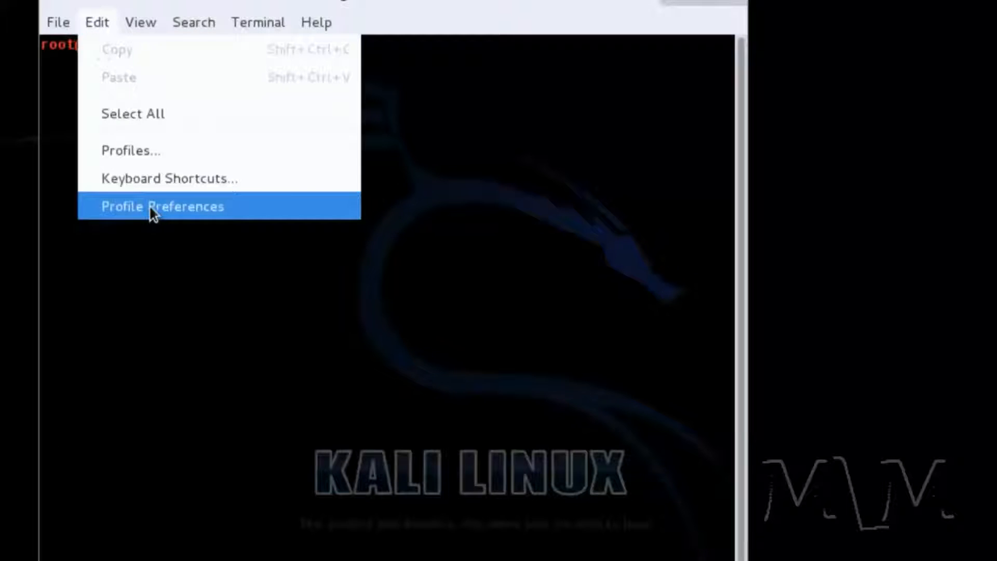
pyautogui.click(162, 206)
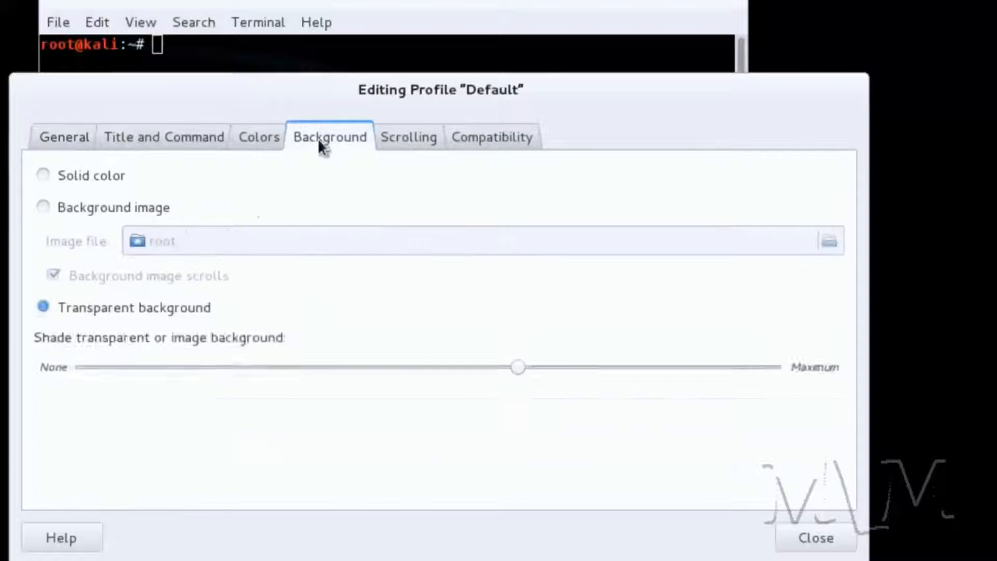
pyautogui.click(815, 538)
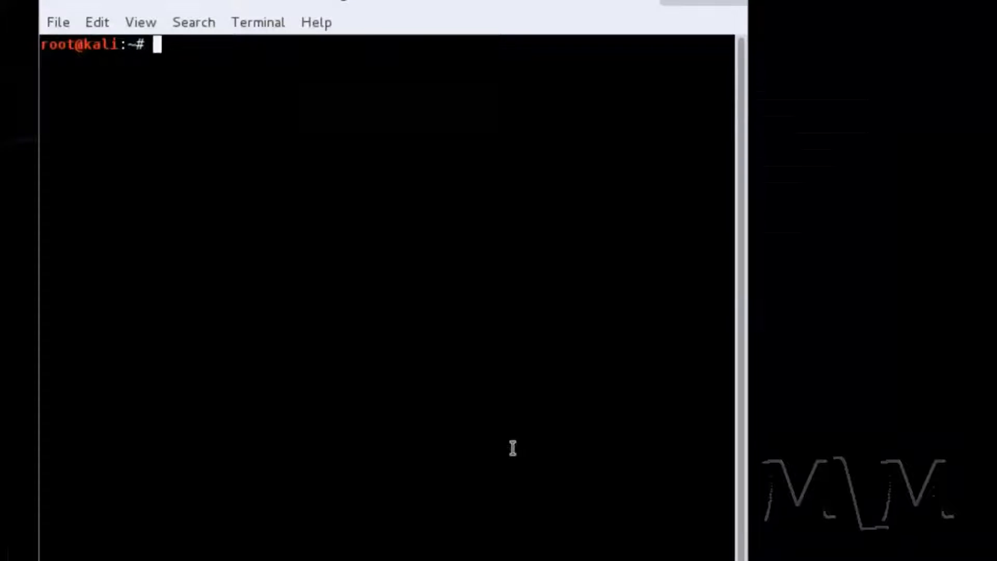
pyautogui.moveTo(952, 223)
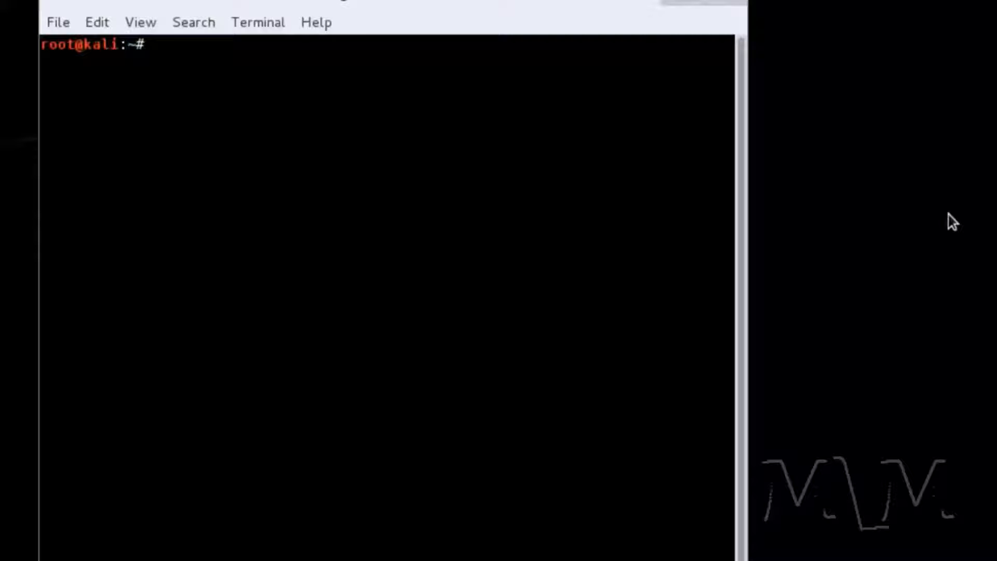
# Step: Run apt-get update, then uname -r to show kernel 3.14-kali1-686-pae
pyautogui.write('apt-get')
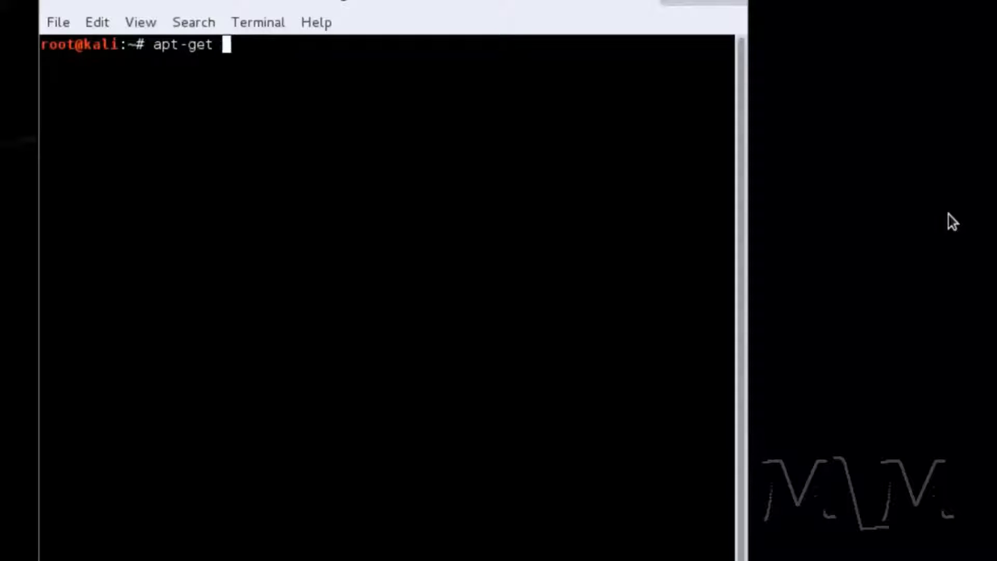
pyautogui.write('update')
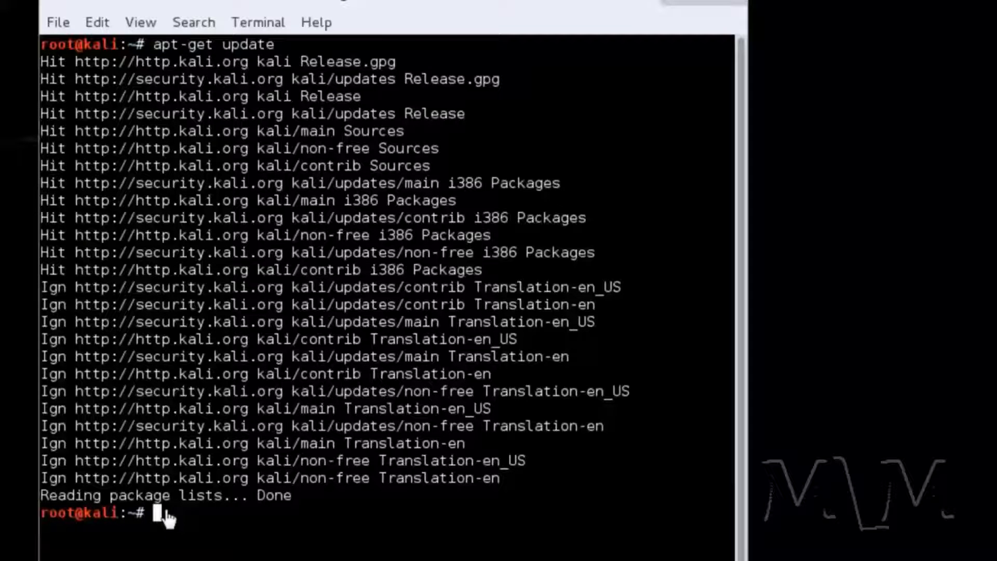
pyautogui.write('uname -r')
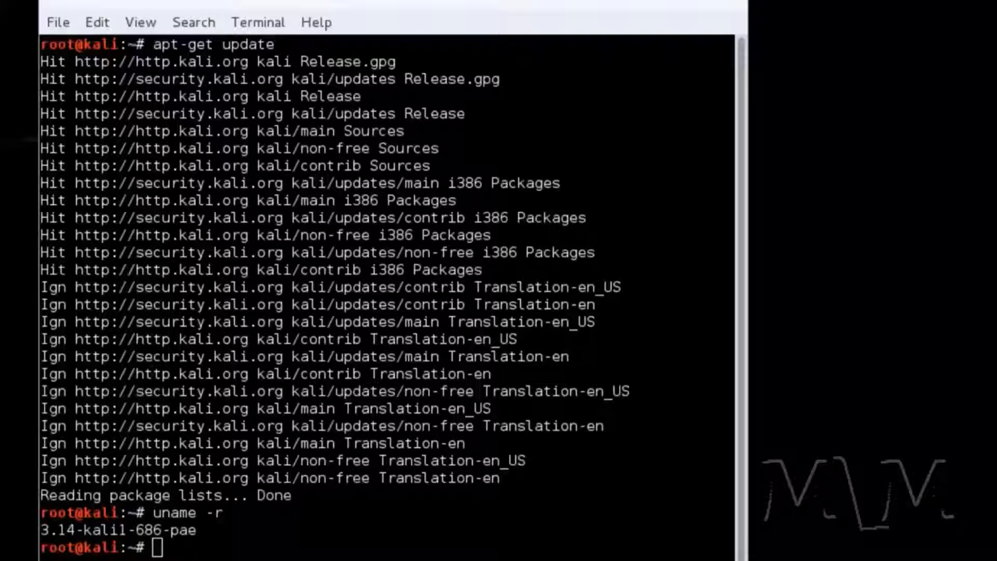
# Step: Run apt-get install linux-headers-$(uname -r) and answer y to install the three header packages
pyautogui.write('apt-')
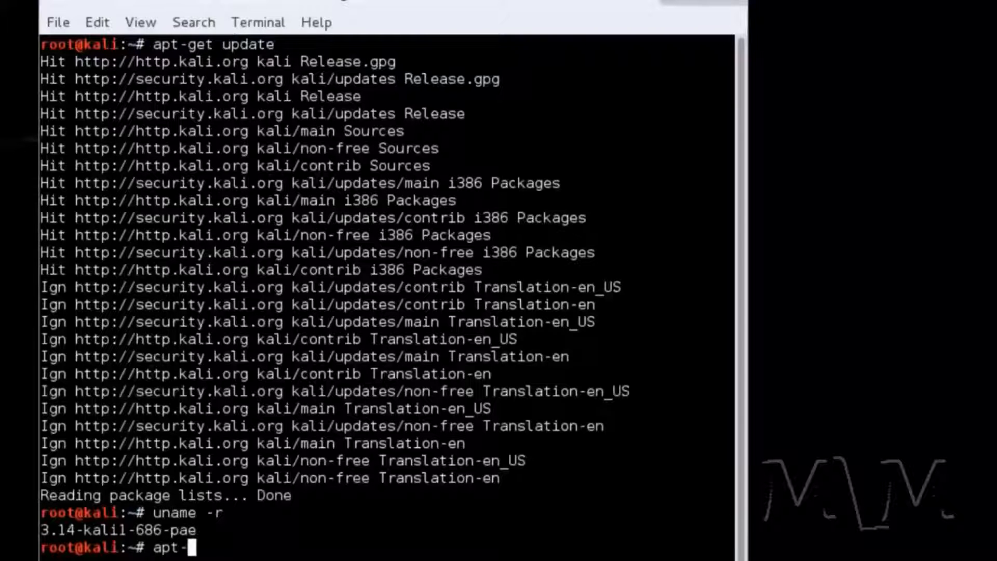
pyautogui.write('get insta;;')
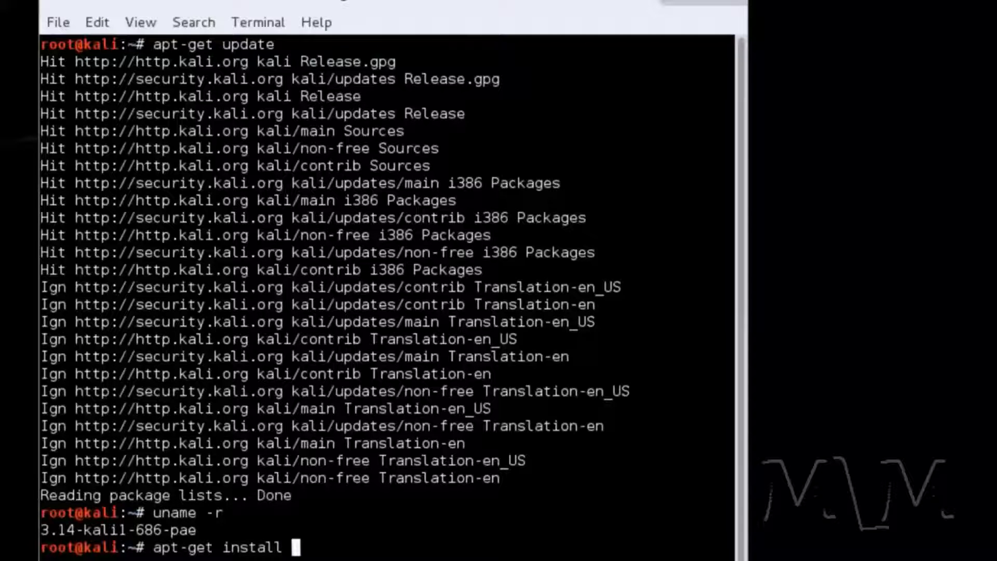
pyautogui.write('linu')
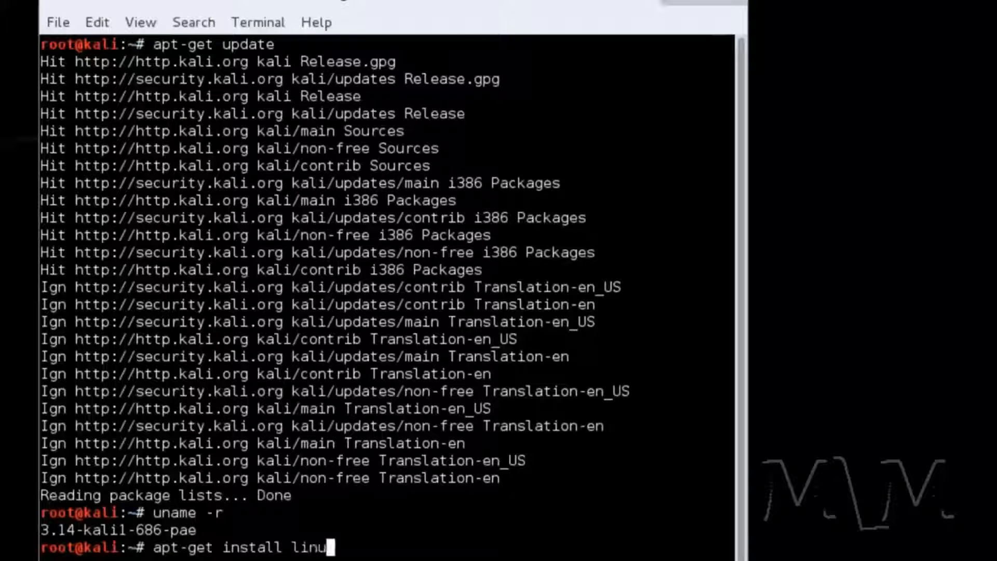
pyautogui.write('x-')
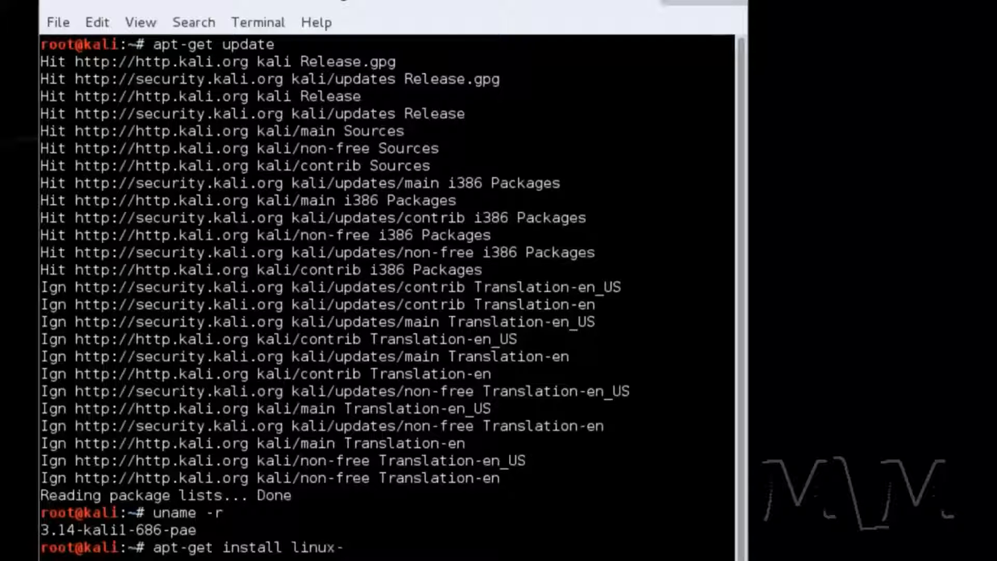
pyautogui.write('headers-$')
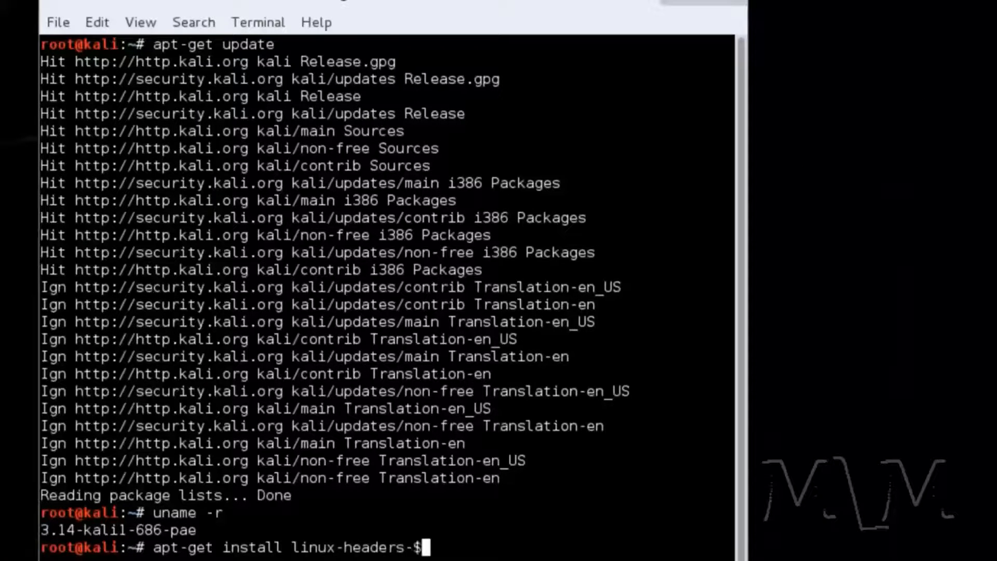
pyautogui.write('(uname -r')
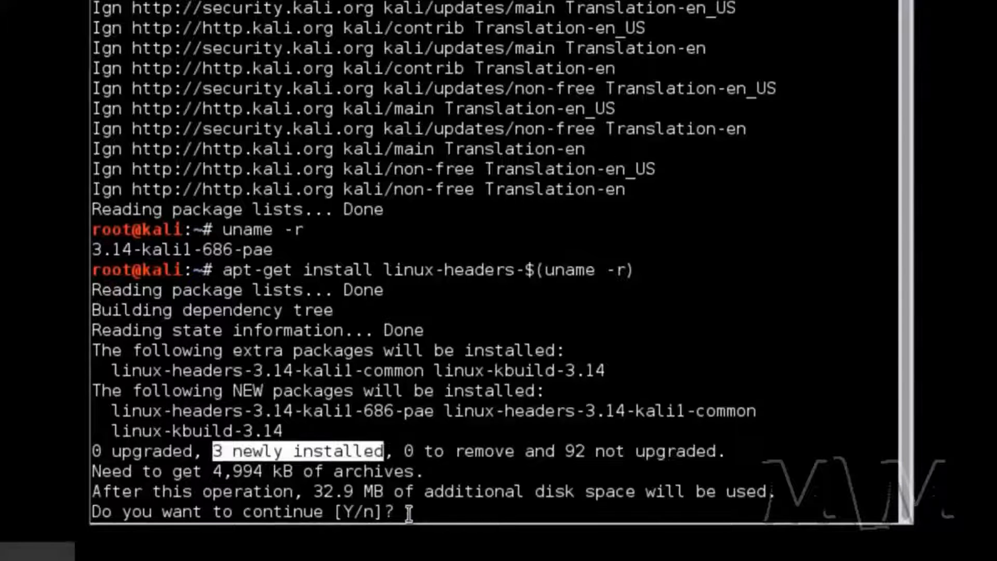
pyautogui.write('y')
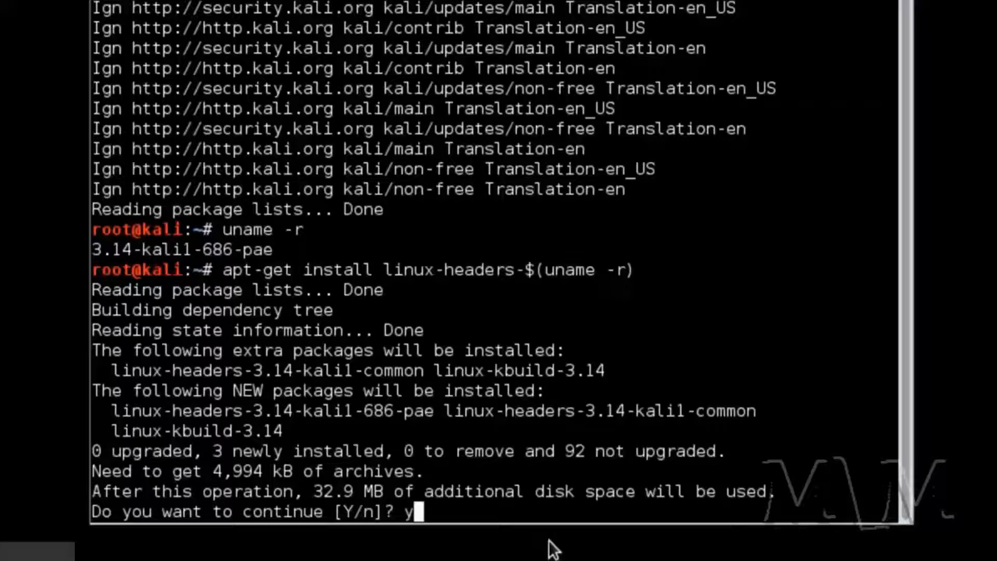
pyautogui.press('Return')
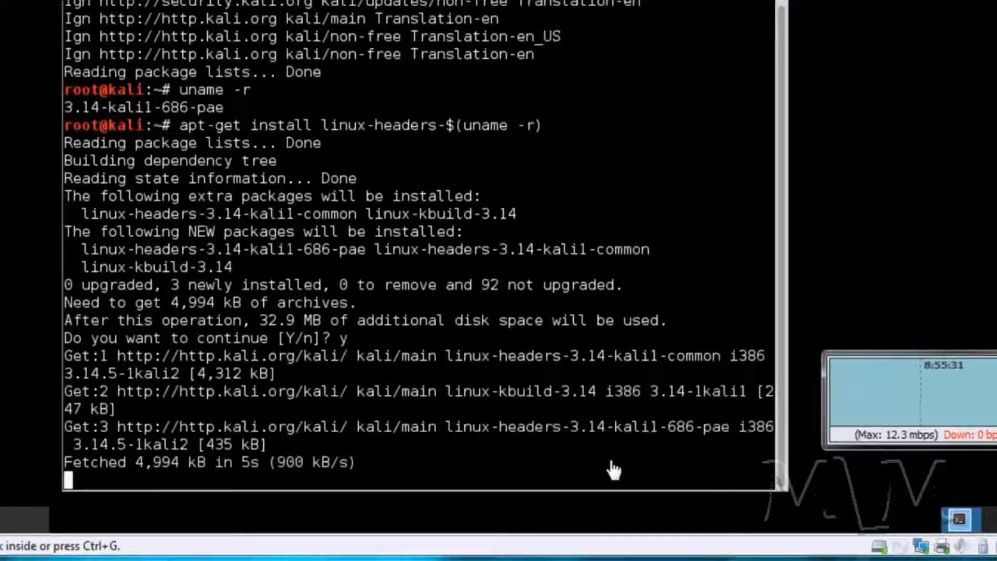
pyautogui.scroll(-3)
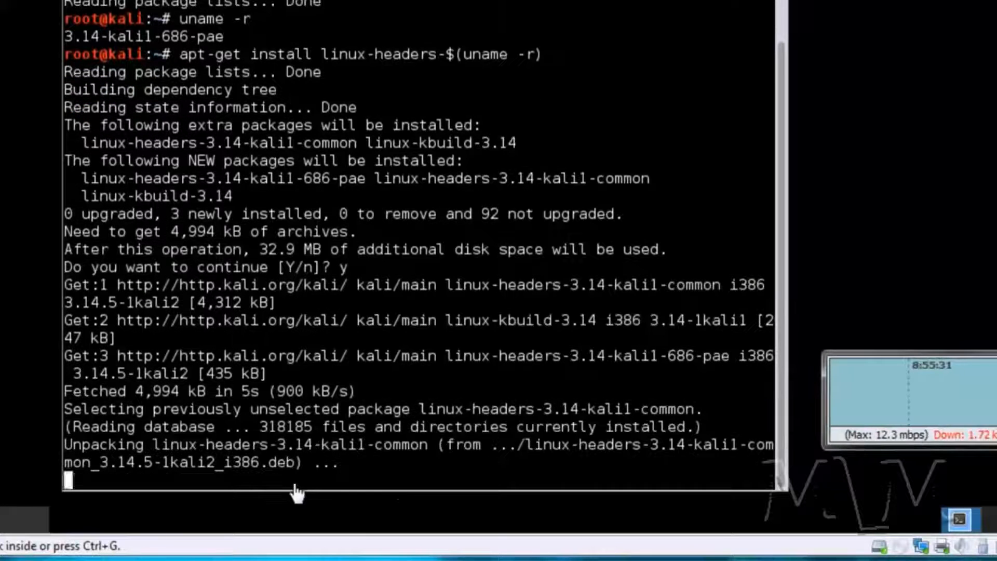
pyautogui.moveTo(291, 485)
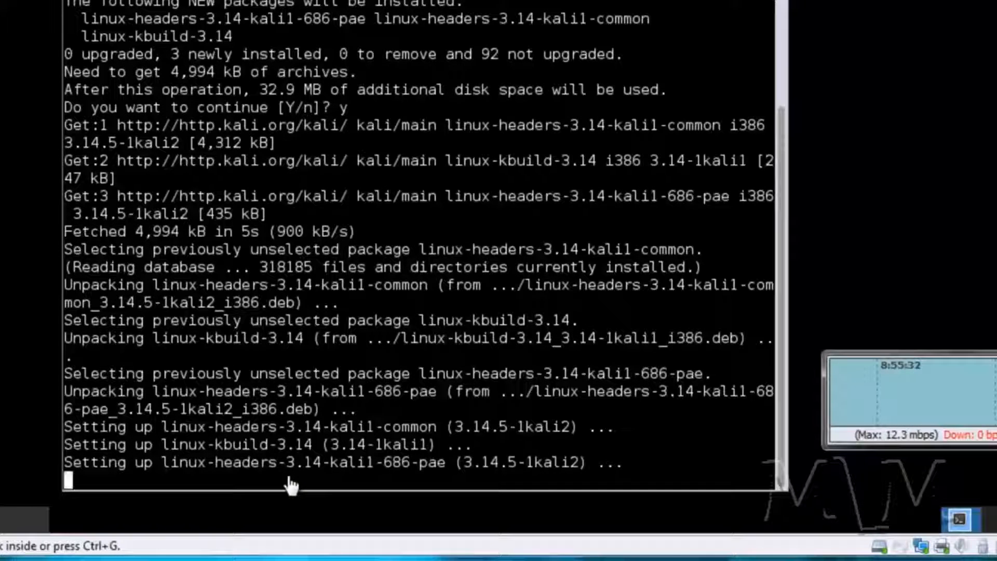
pyautogui.moveTo(306, 479)
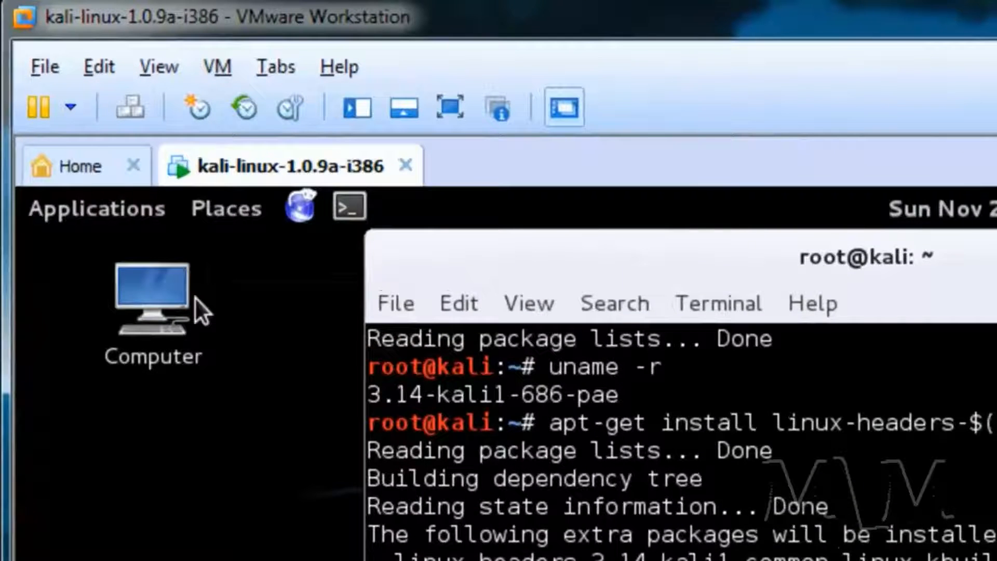
# Step: In Nautilus browse Computer > File System > lib > modules > 3.14-kali1-686-pae
pyautogui.click(217, 66)
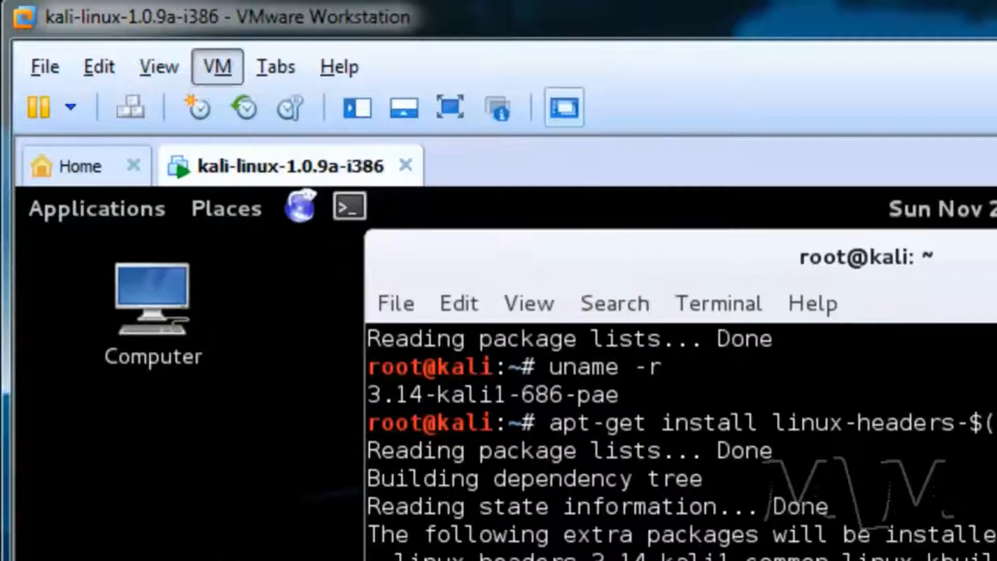
pyautogui.click(152, 299)
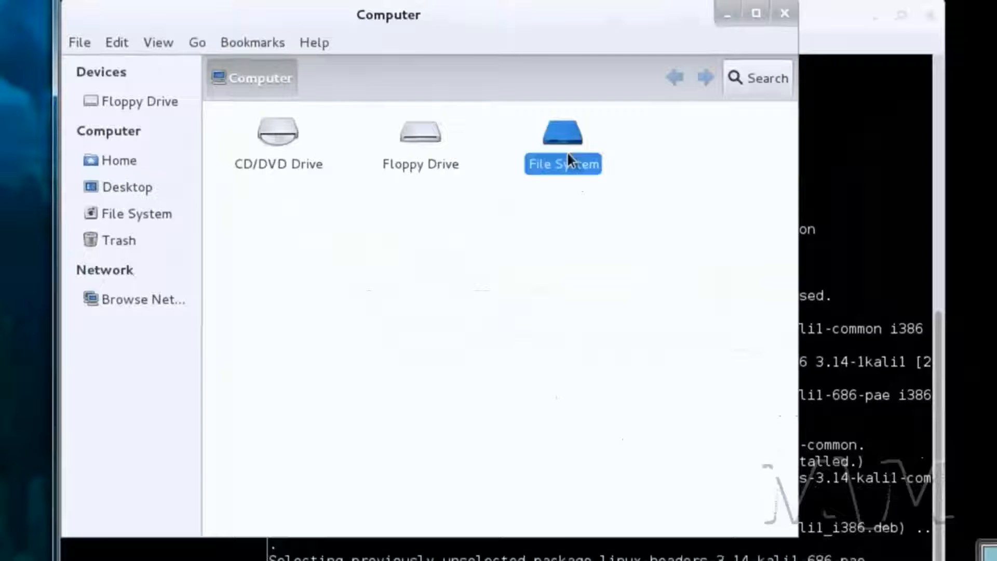
pyautogui.doubleClick(562, 133)
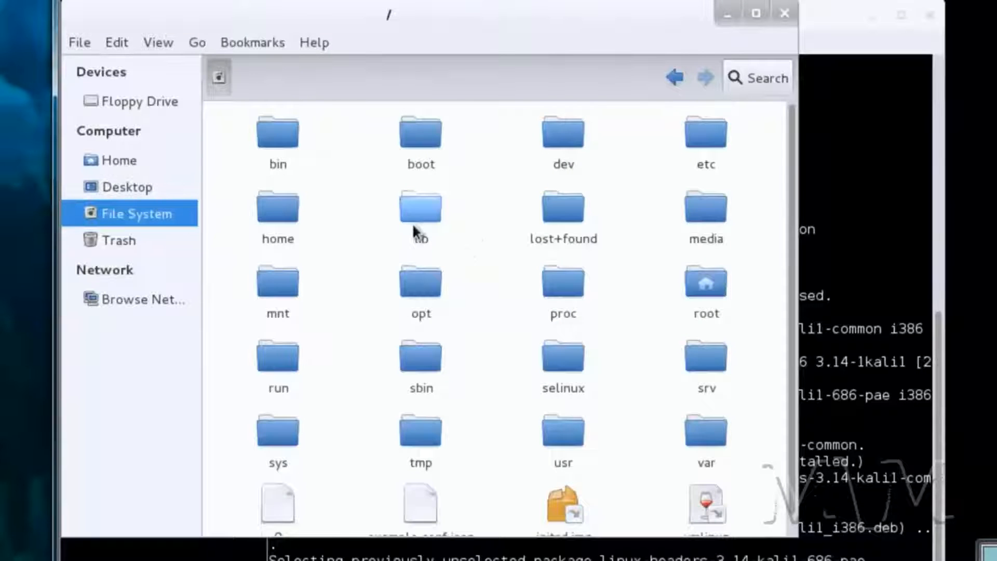
pyautogui.doubleClick(420, 206)
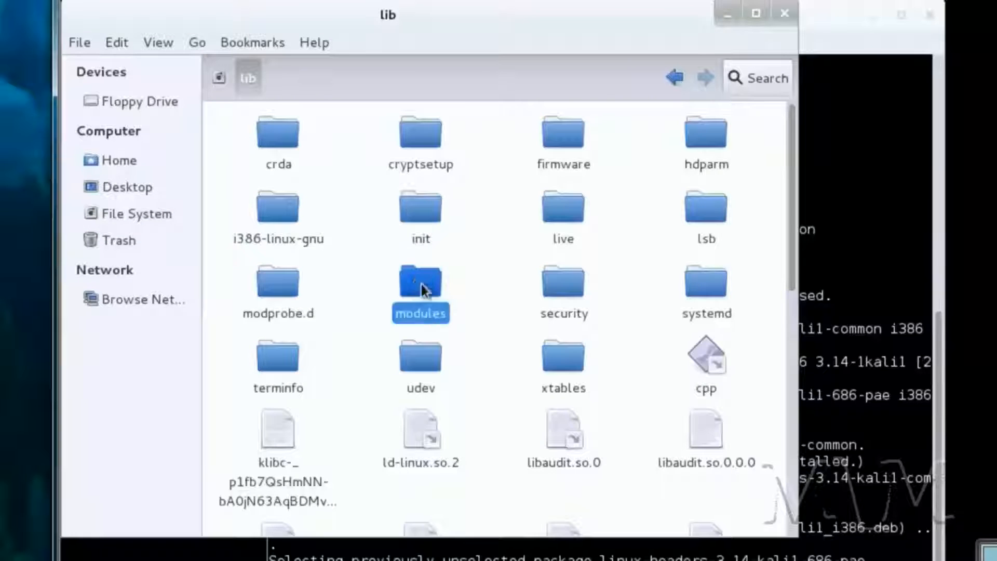
pyautogui.doubleClick(420, 282)
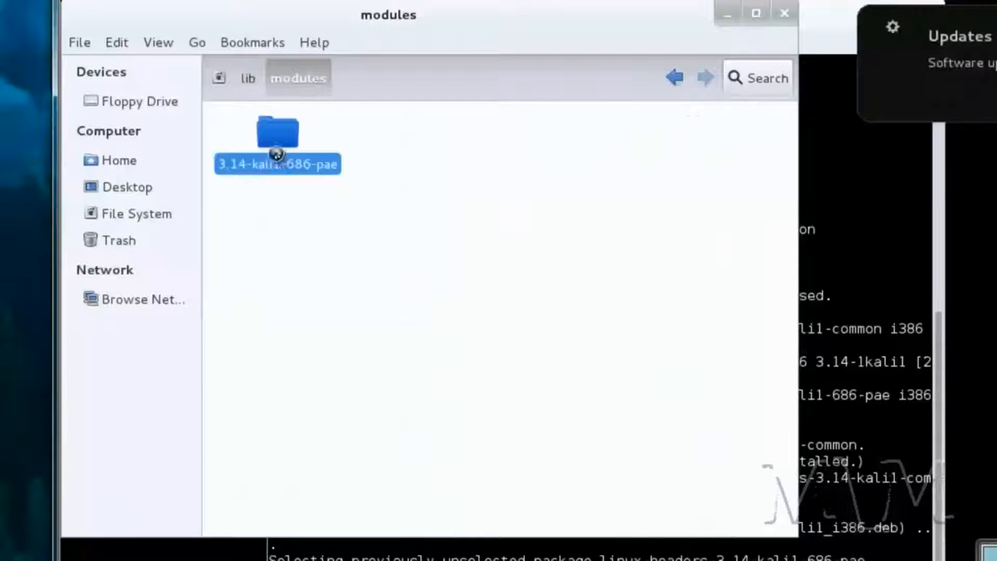
pyautogui.doubleClick(277, 134)
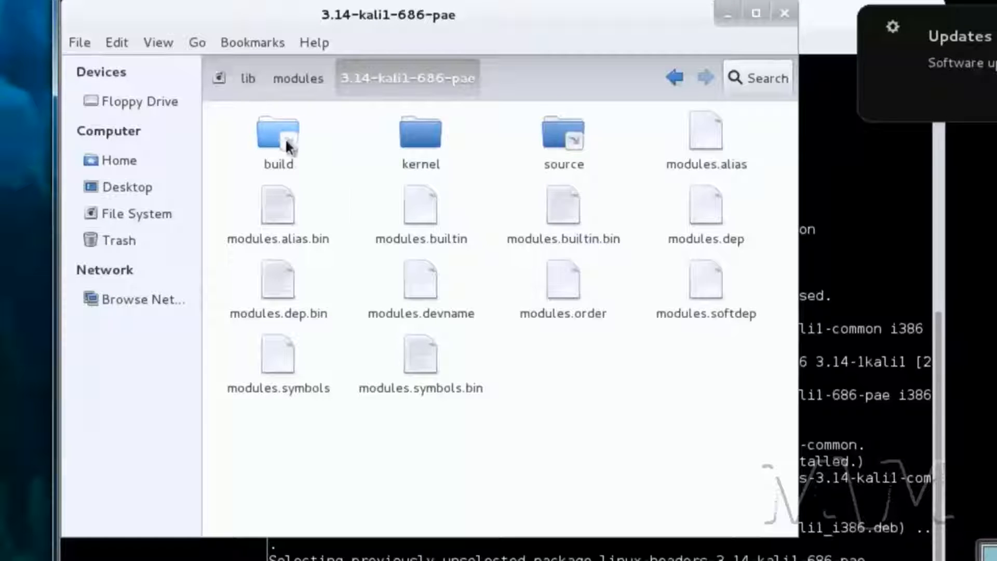
# Step: Open the build folder to confirm the headers are present, then close the file manager
pyautogui.click(278, 133)
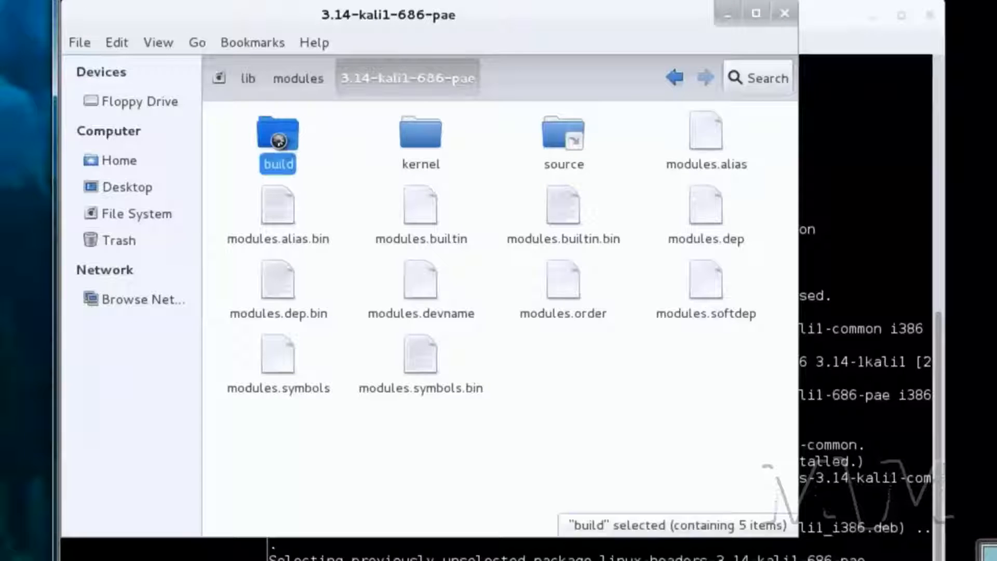
pyautogui.doubleClick(277, 133)
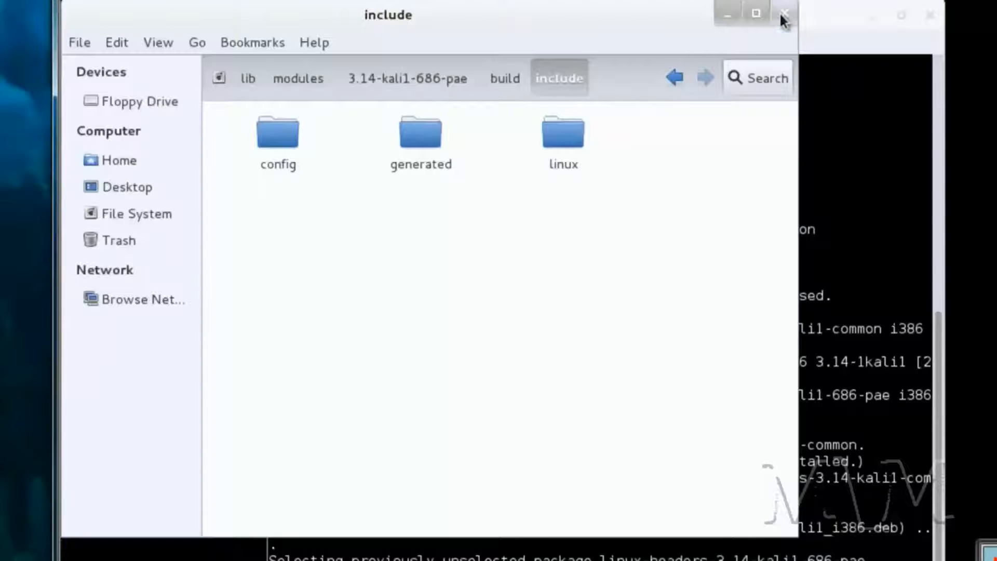
pyautogui.click(783, 13)
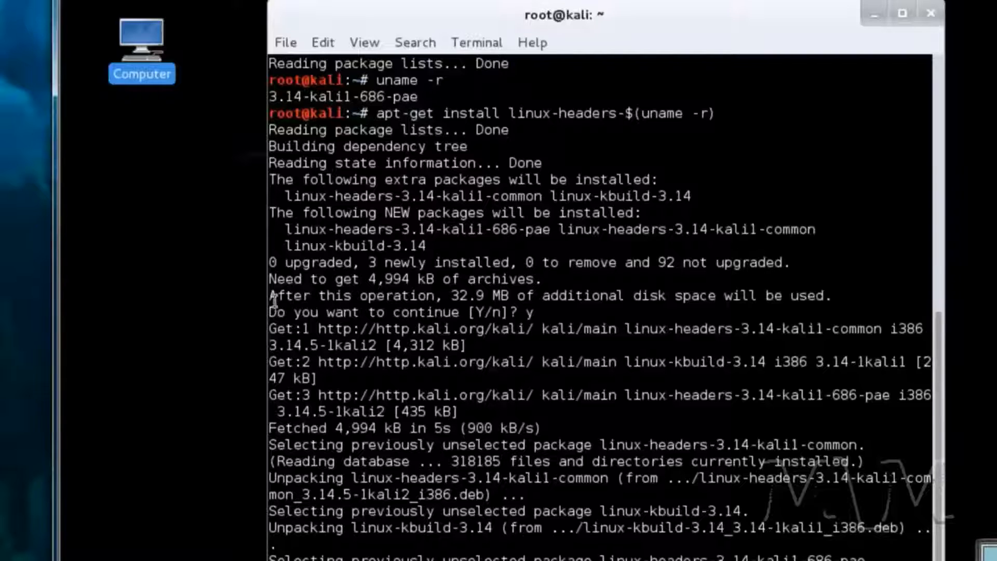
pyautogui.moveTo(138, 299)
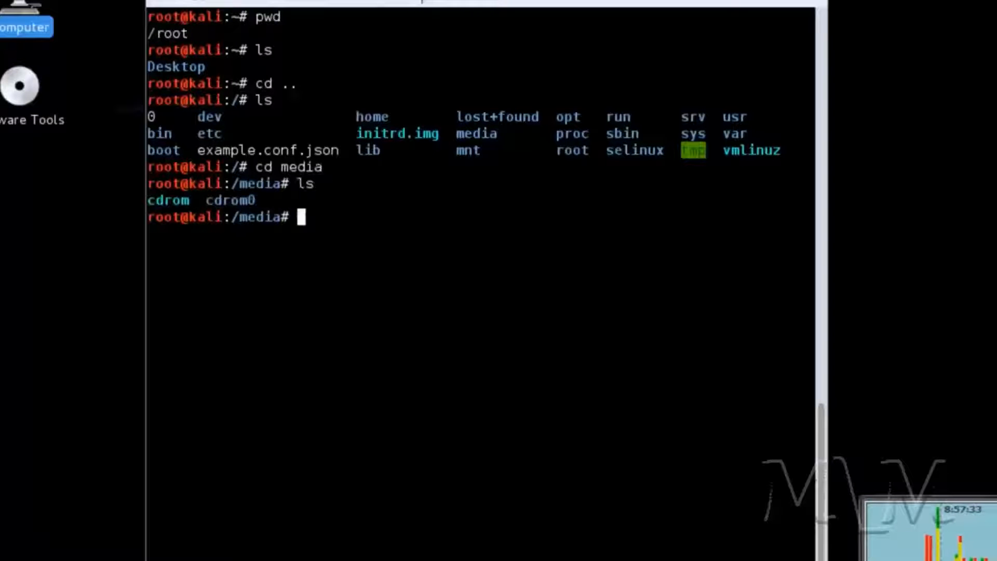
# Step: Enter cdrom0, list it and copy VMwareTools-9.6.2-1688356.tar.gz to /root/Desktop
pyautogui.write('cd')
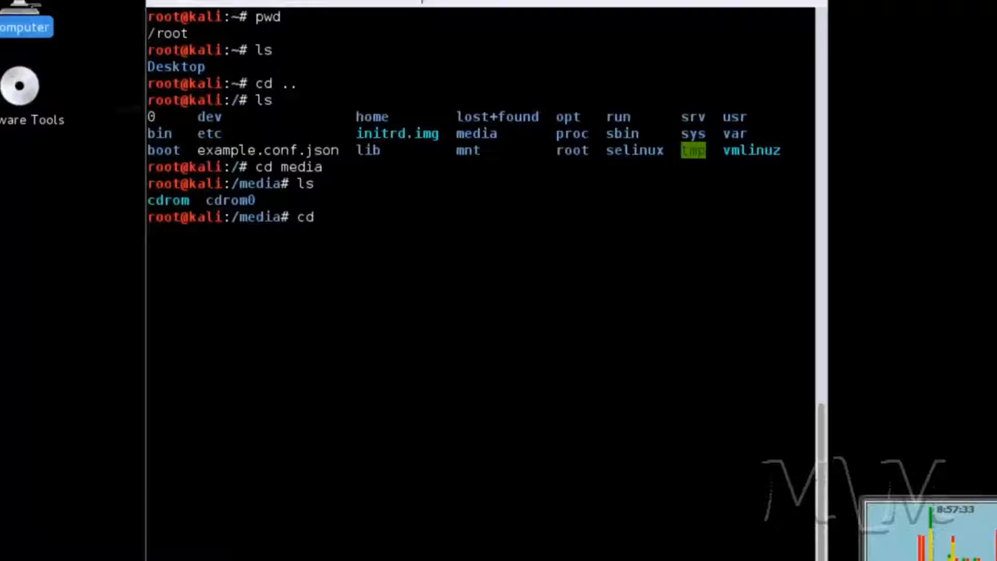
pyautogui.write('cdrom0')
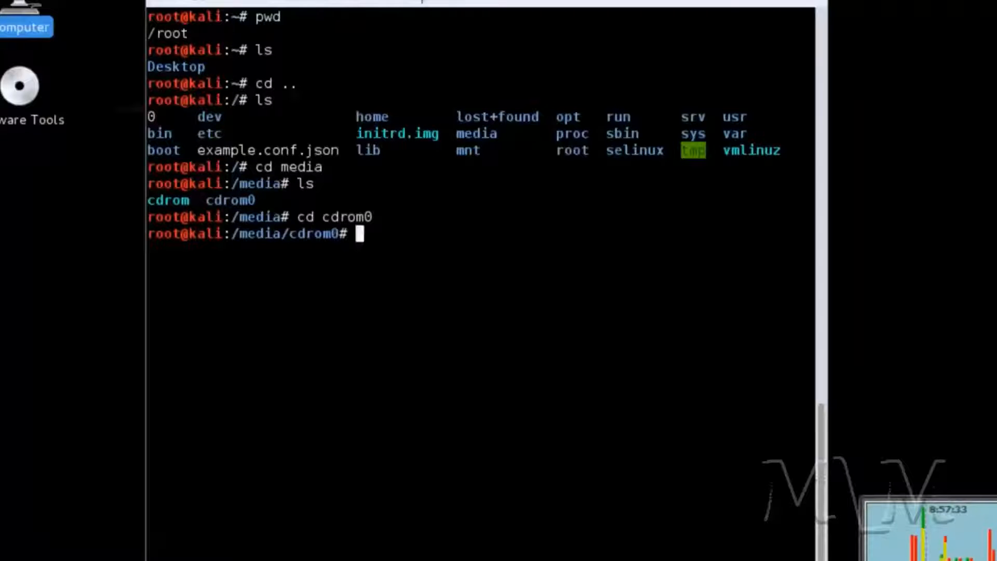
pyautogui.write('ls')
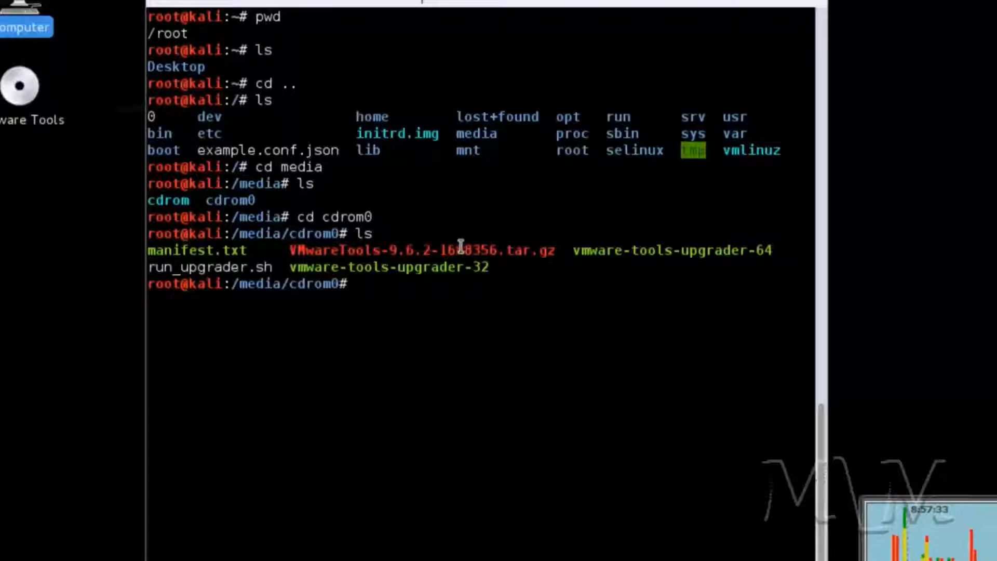
pyautogui.doubleClick(420, 250)
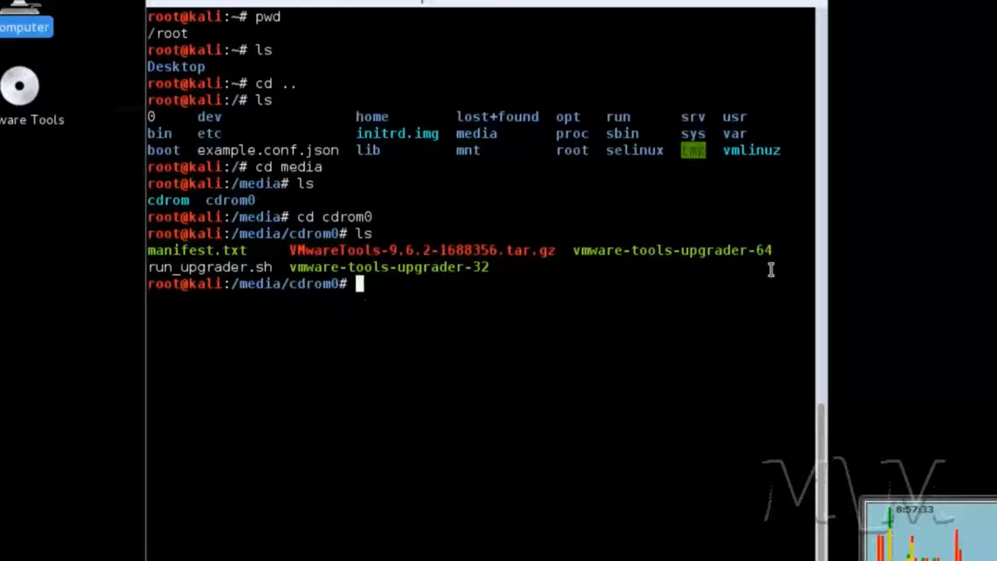
pyautogui.write('cp')
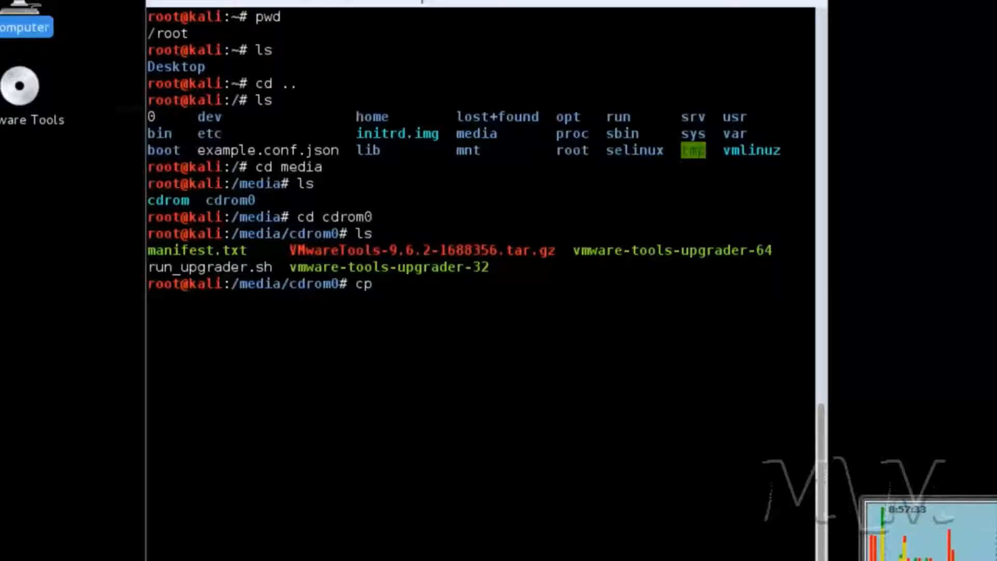
pyautogui.write('VMwareTools-9.6.2-1688356.tar.gz')
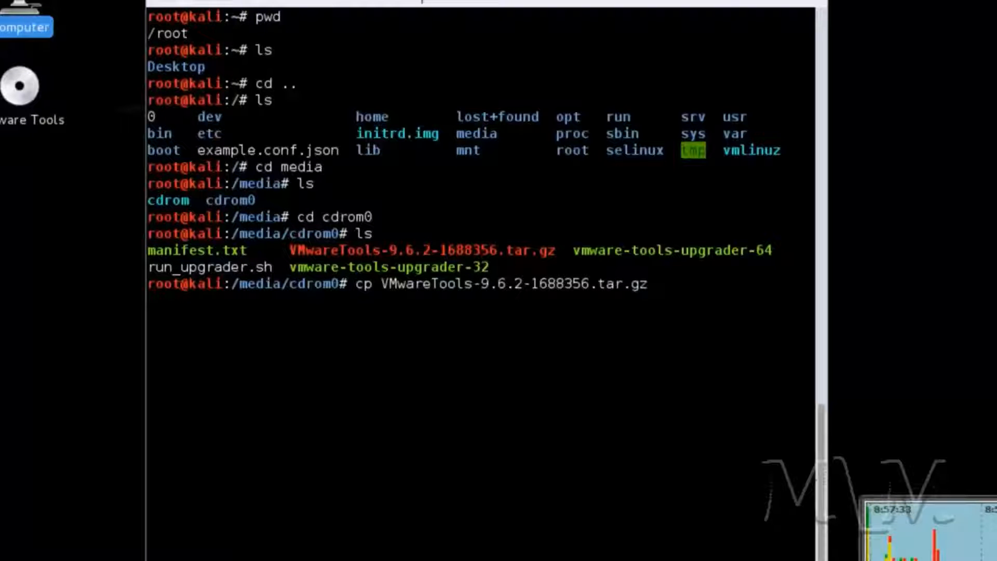
pyautogui.write('/root/')
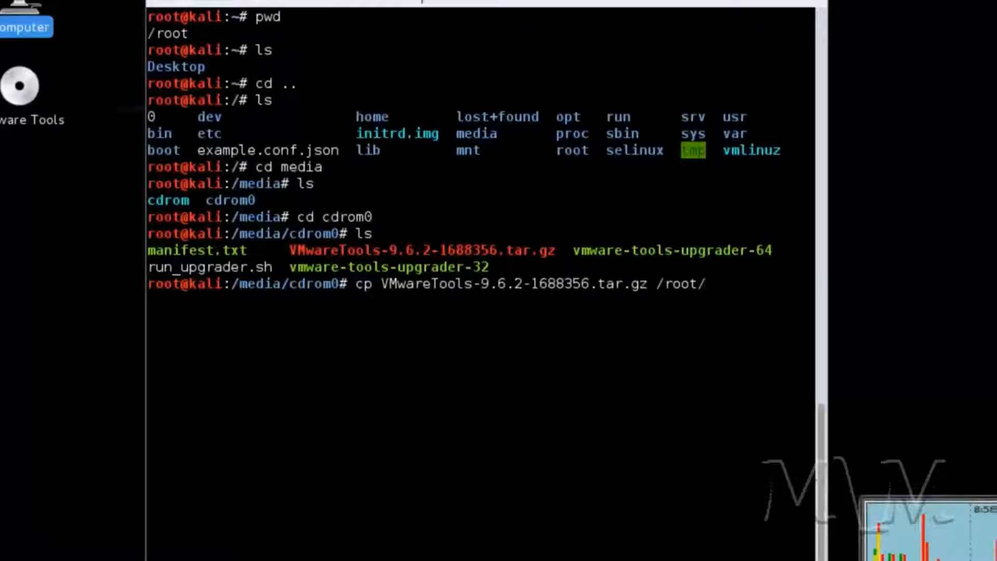
pyautogui.write('Desktop')
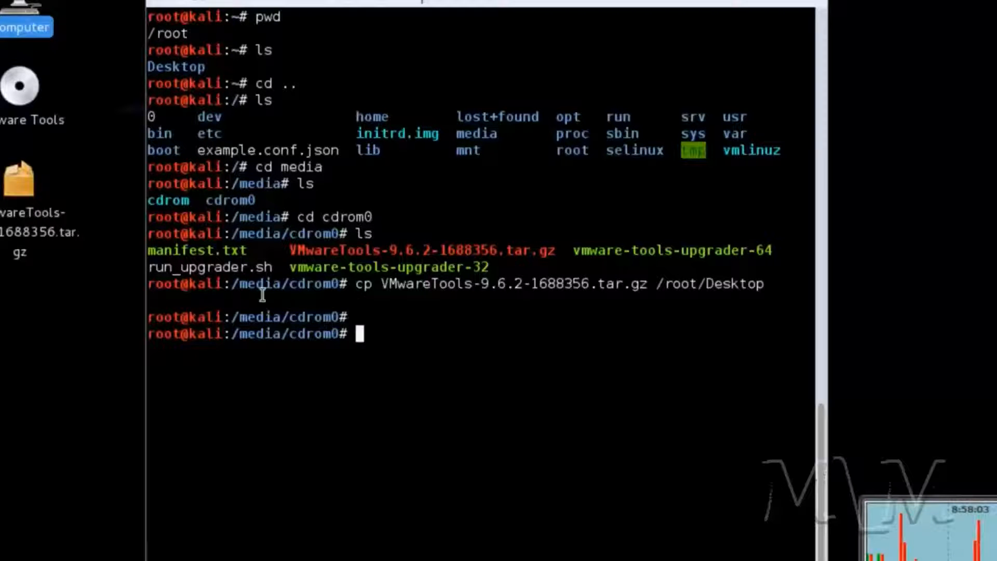
pyautogui.moveTo(625, 368)
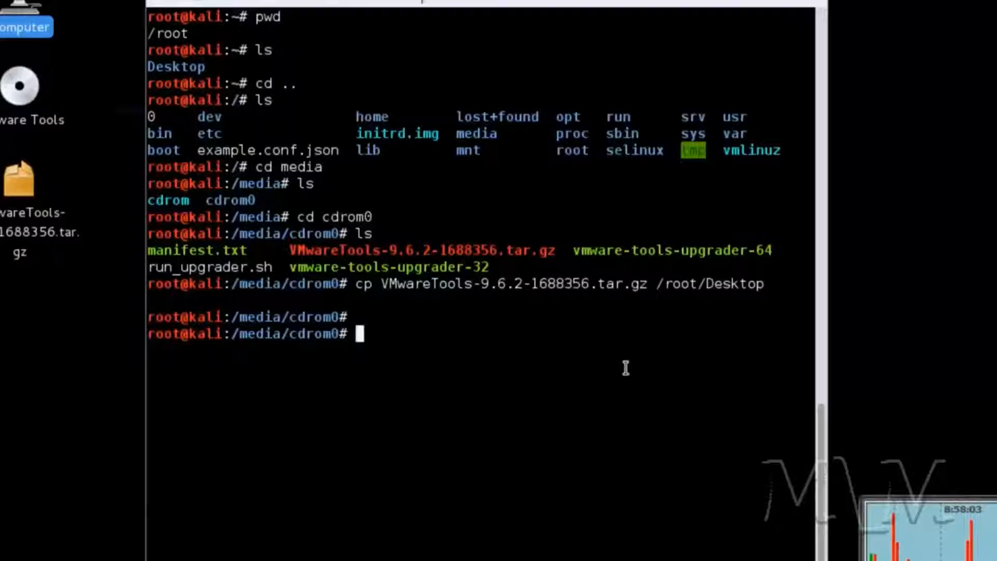
# Step: Change to /root/Desktop, confirm with pwd and ls, and clear the screen
pyautogui.write('cd /root/Desktop/')
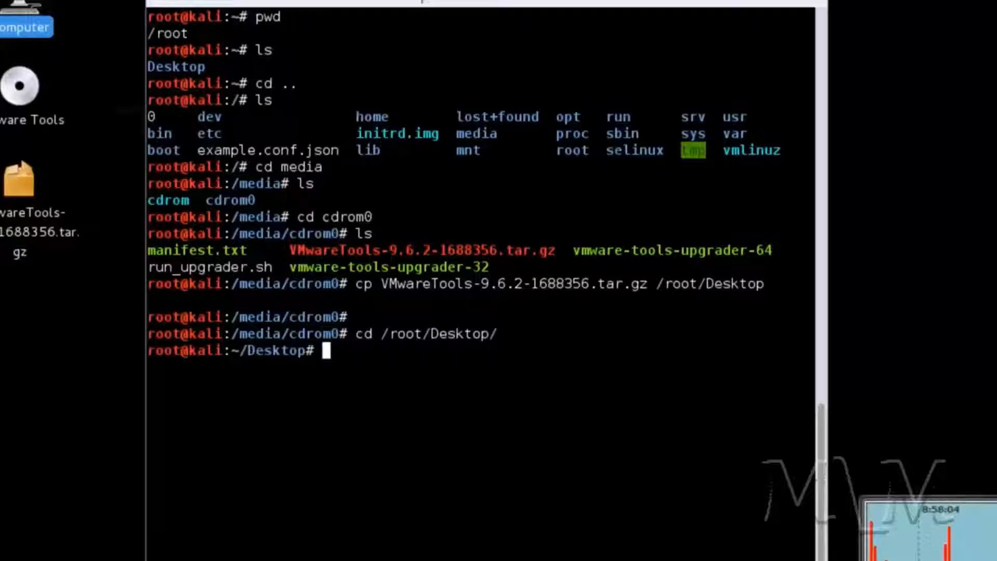
pyautogui.write('pwd')
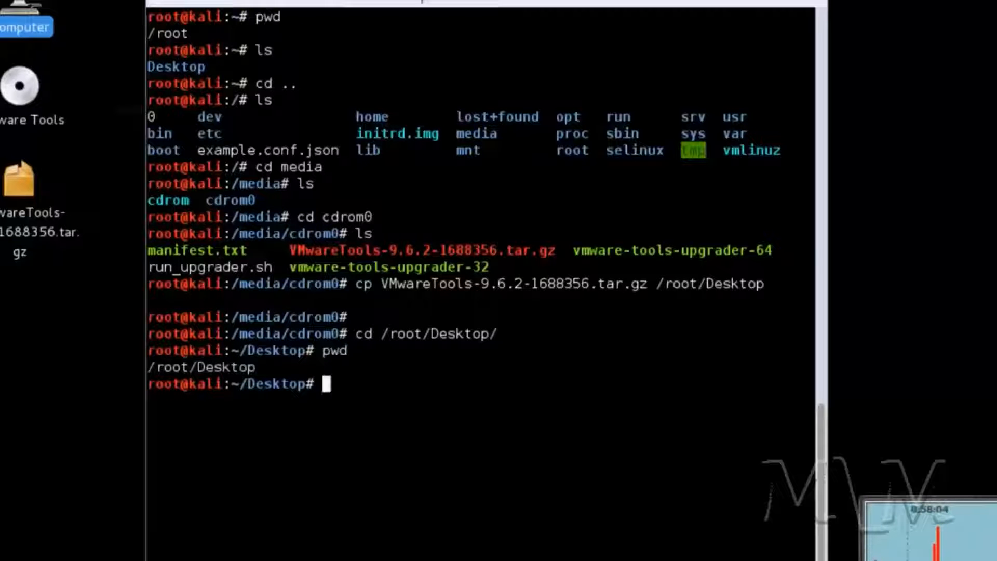
pyautogui.write('ls')
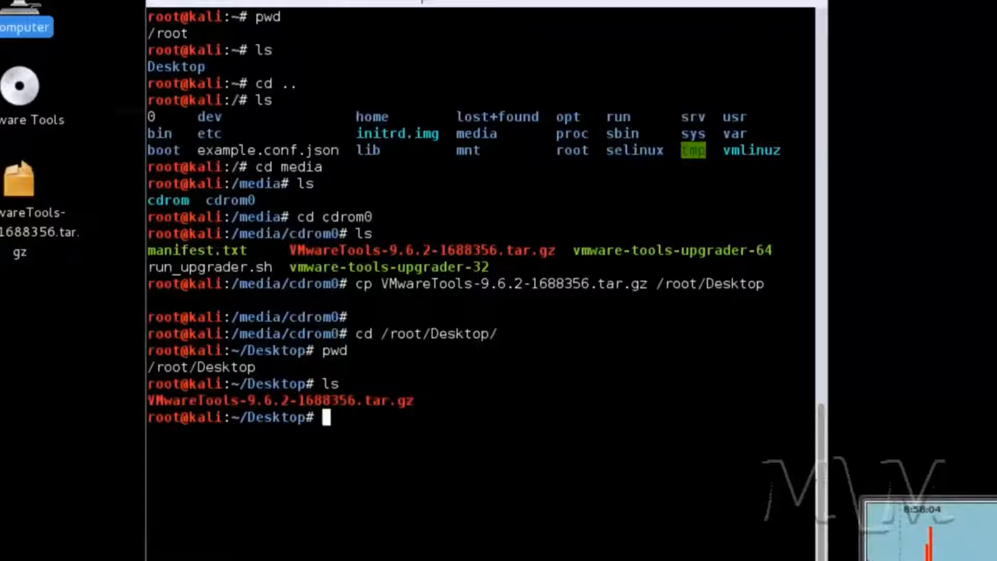
pyautogui.write('cle')
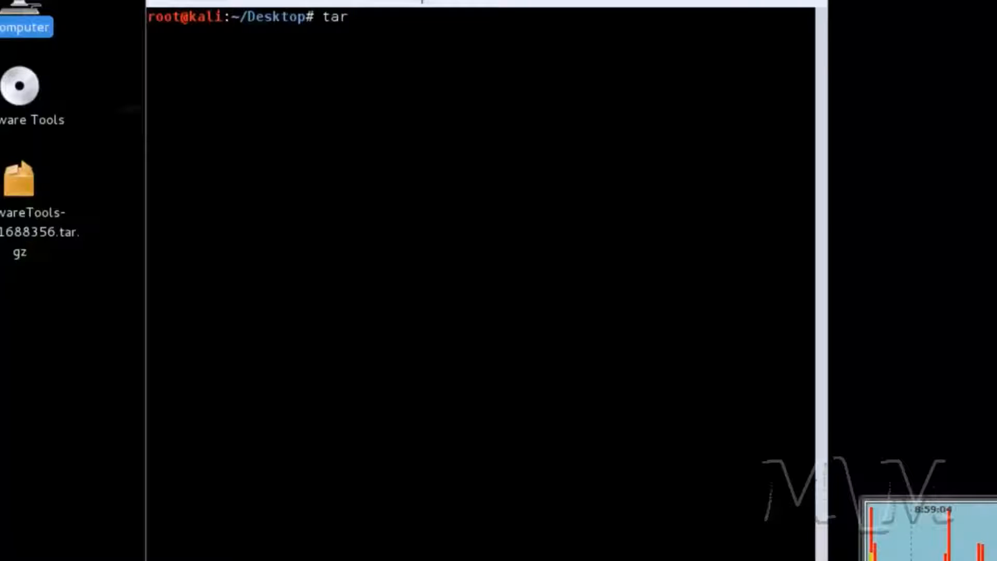
# Step: Extract VMwareTools-9.6.2-1688356.tar.gz with tar -xvf
pyautogui.write('-xv')
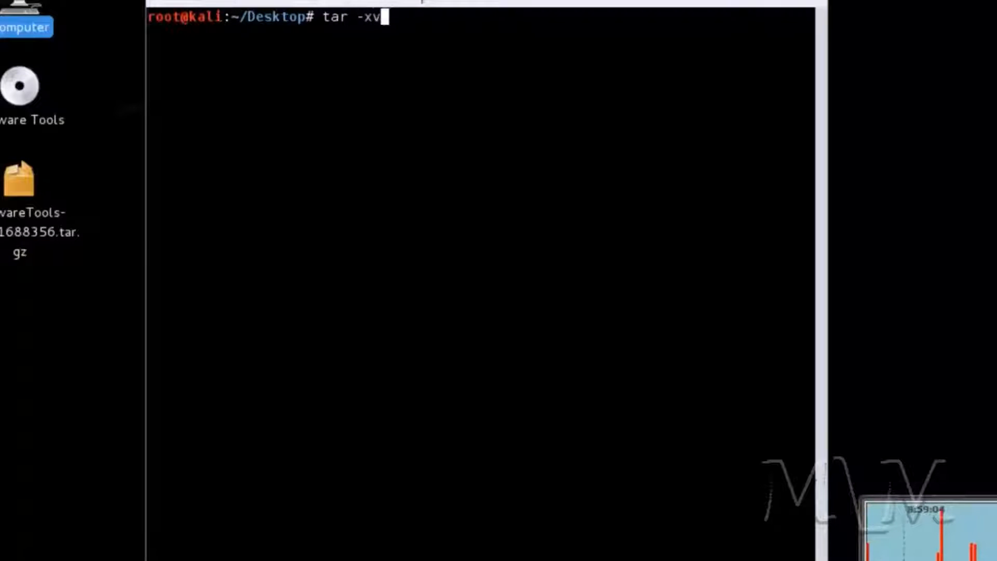
pyautogui.write('f')
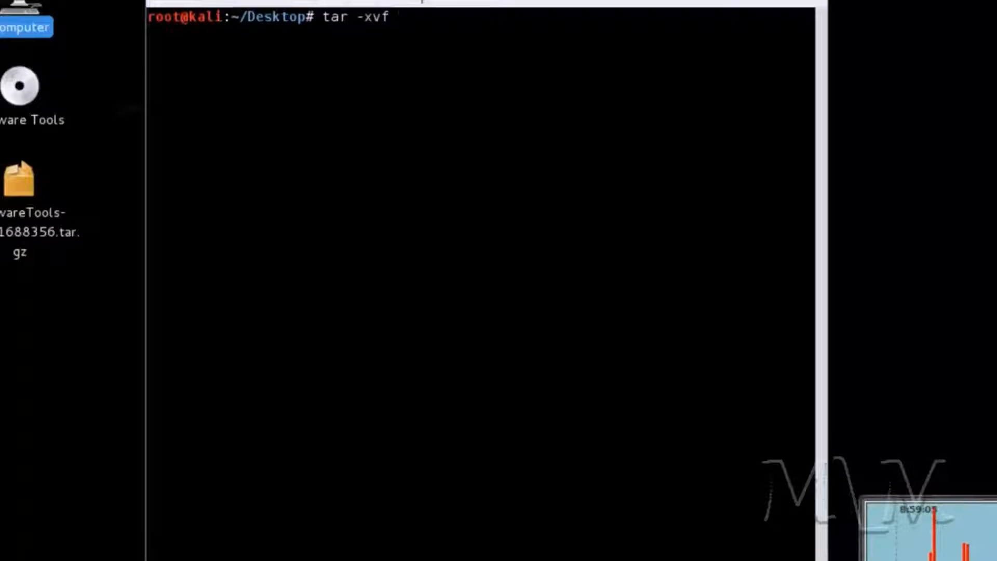
pyautogui.write('VMwareTools-9.6.2-1688356.tar.gz')
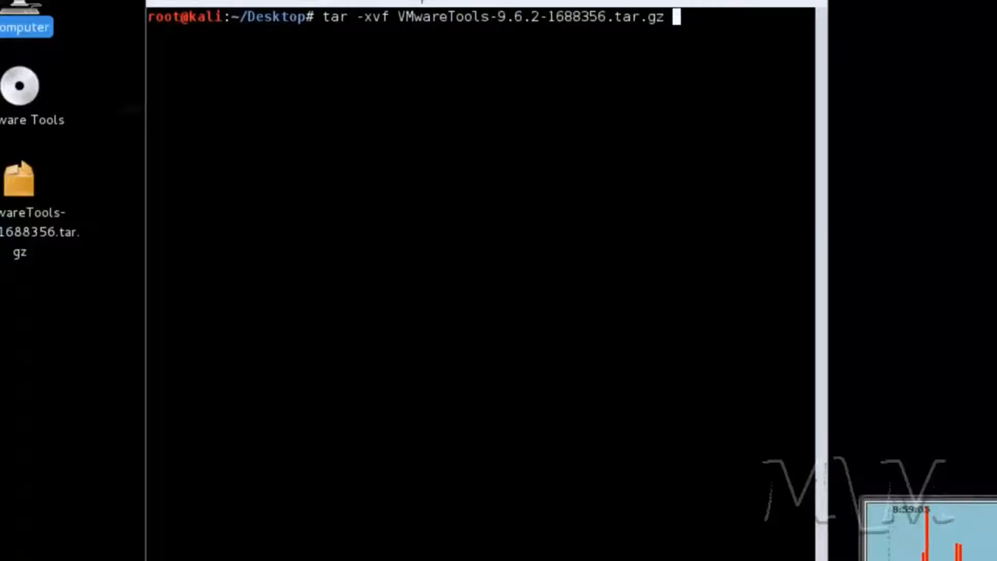
pyautogui.press('Return')
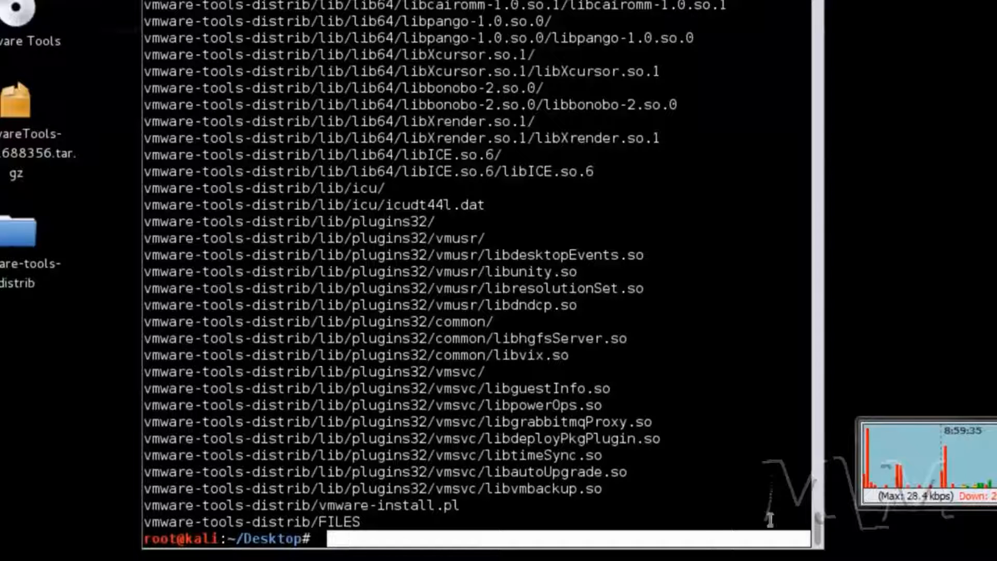
# Step: Enter vmware-tools-distrib/ and list it, picking out vmware-install.pl
pyautogui.write('ls')
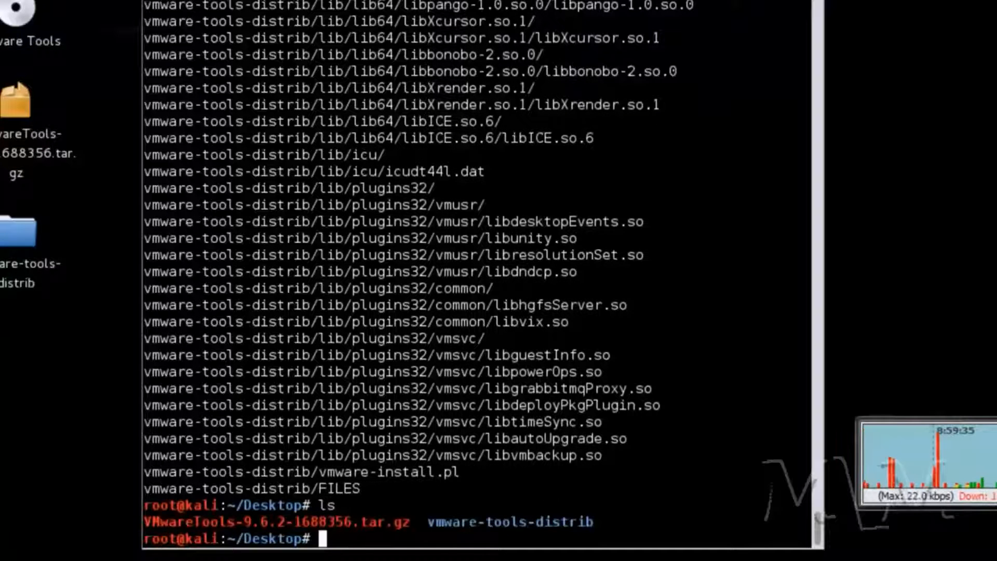
pyautogui.moveTo(770, 516)
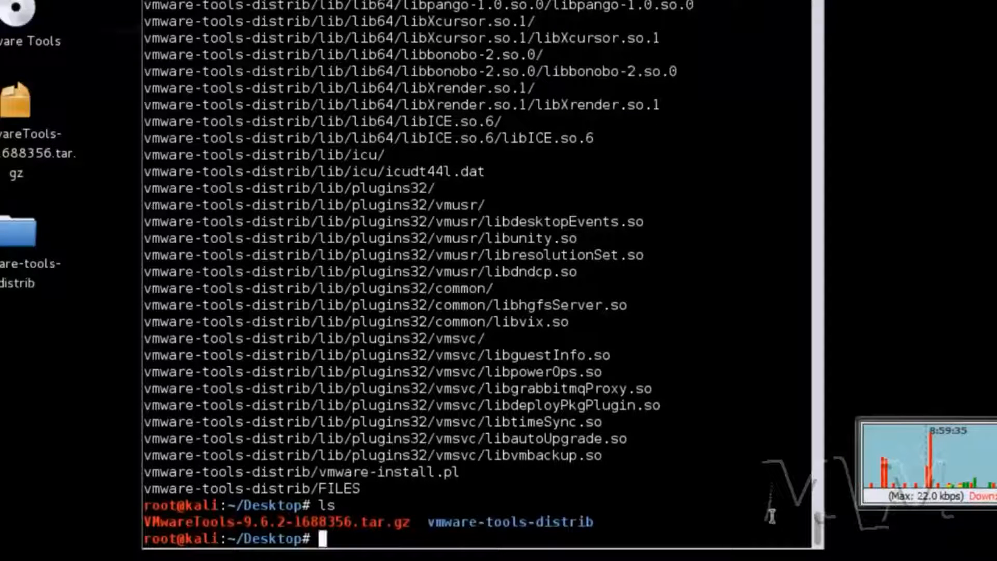
pyautogui.write('cd vmware-tools-distrib/')
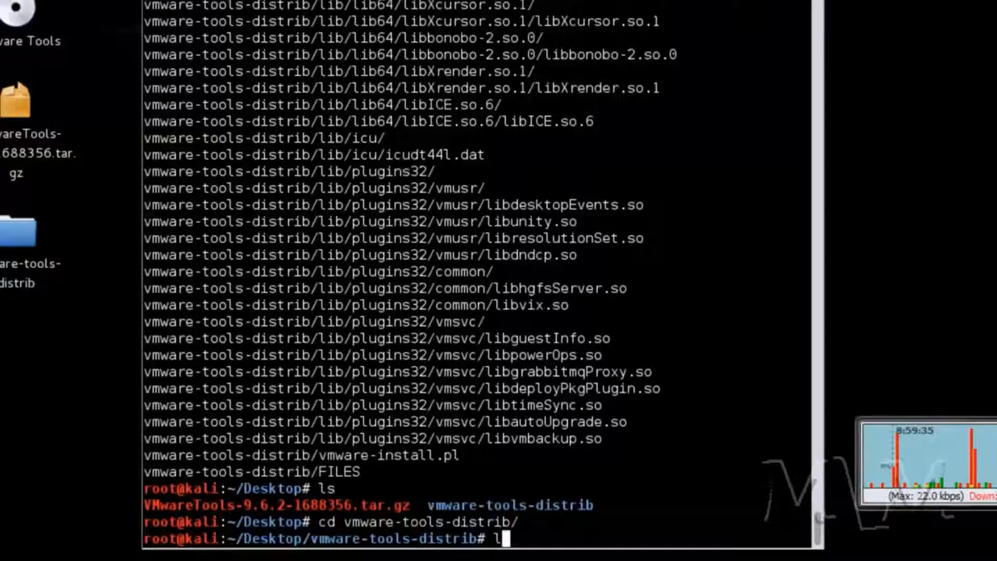
pyautogui.press('Return')
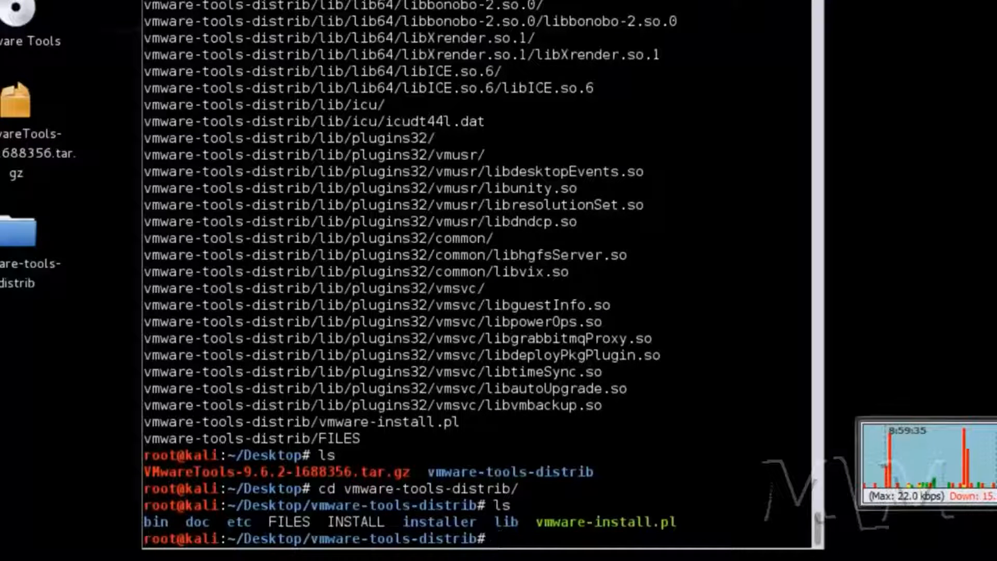
pyautogui.doubleClick(603, 522)
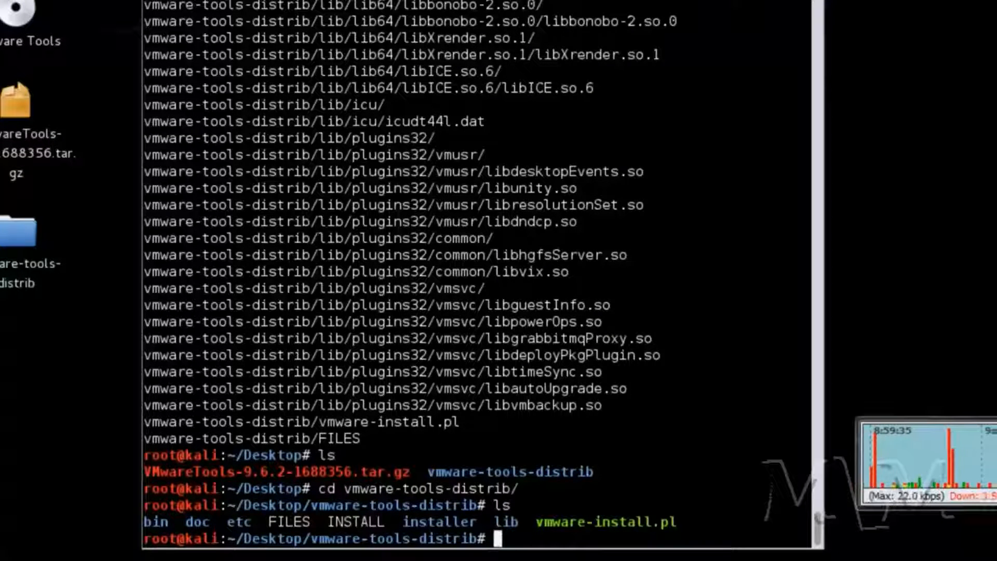
# Step: Run ./vmware-install.pl and accept each default directory prompt until VMware Tools 9.6.2 installs
pyautogui.write('./vmware-install.pl')
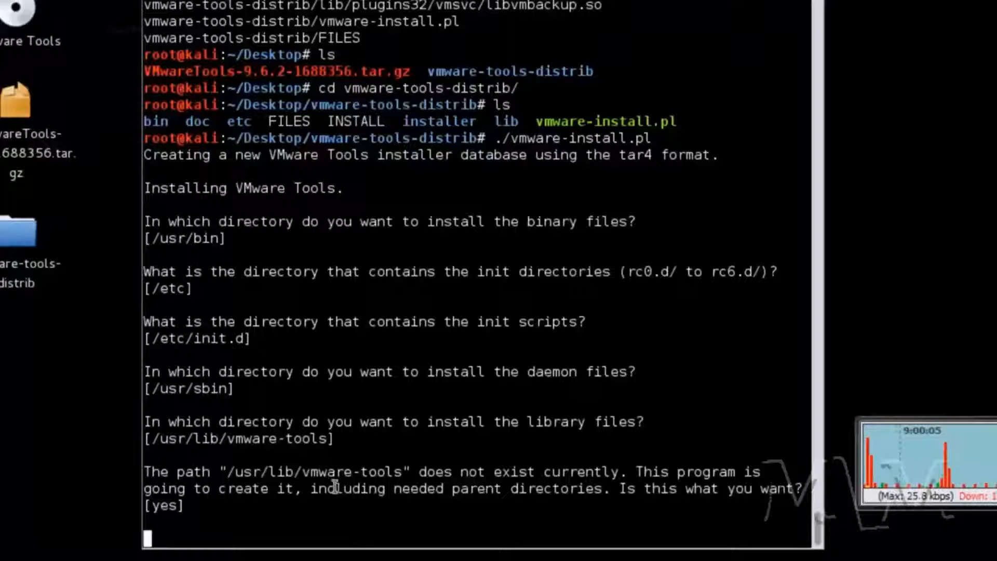
pyautogui.press('Return')
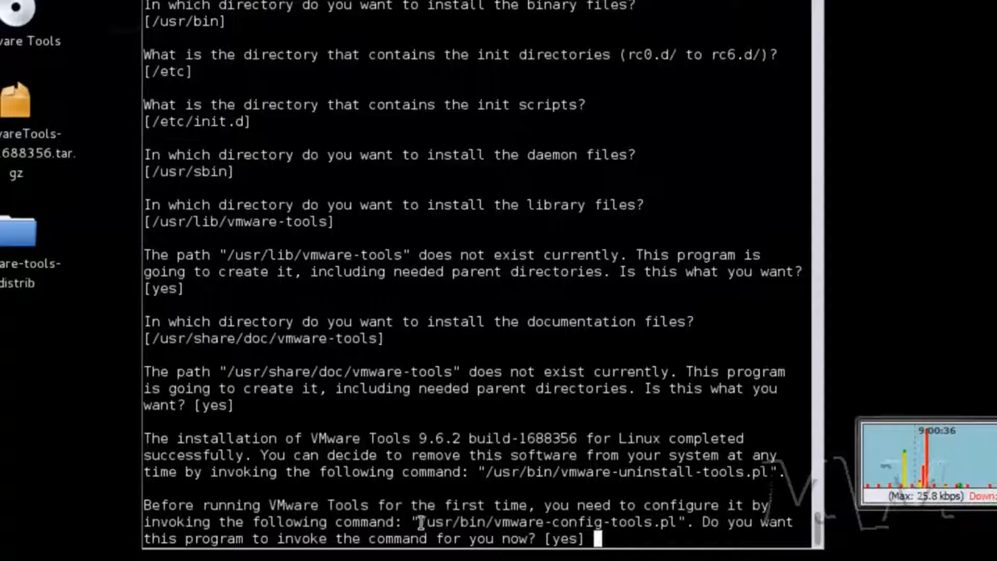
# Step: Run vmware-config-tools.pl with default answers until configuration completes successfully
pyautogui.doubleClick(544, 521)
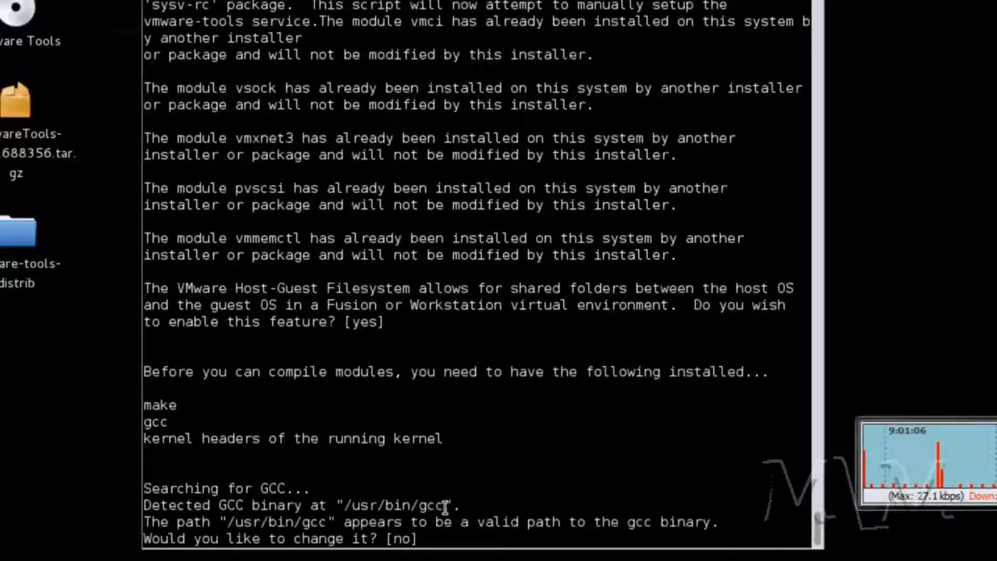
pyautogui.press('Return')
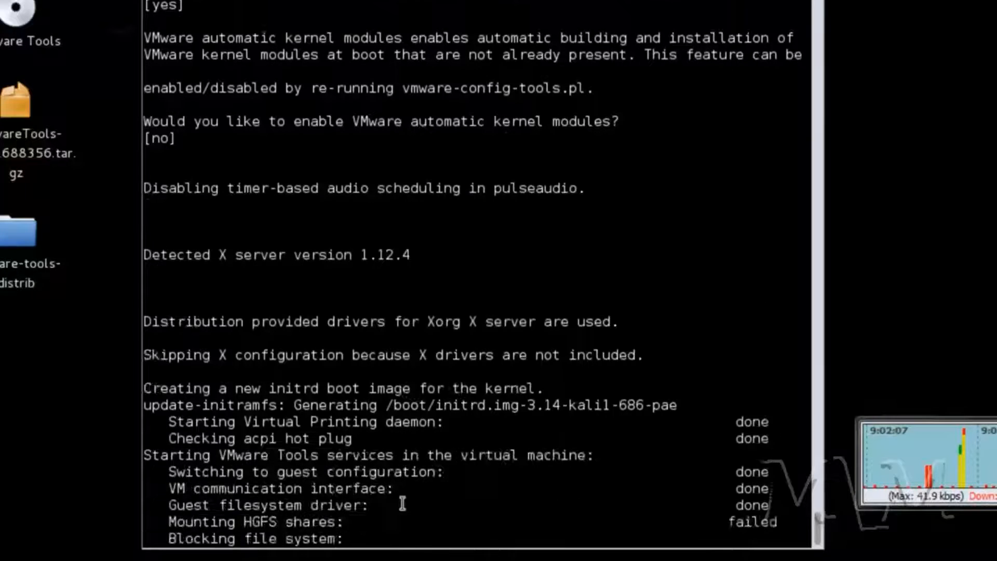
pyautogui.scroll(-3)
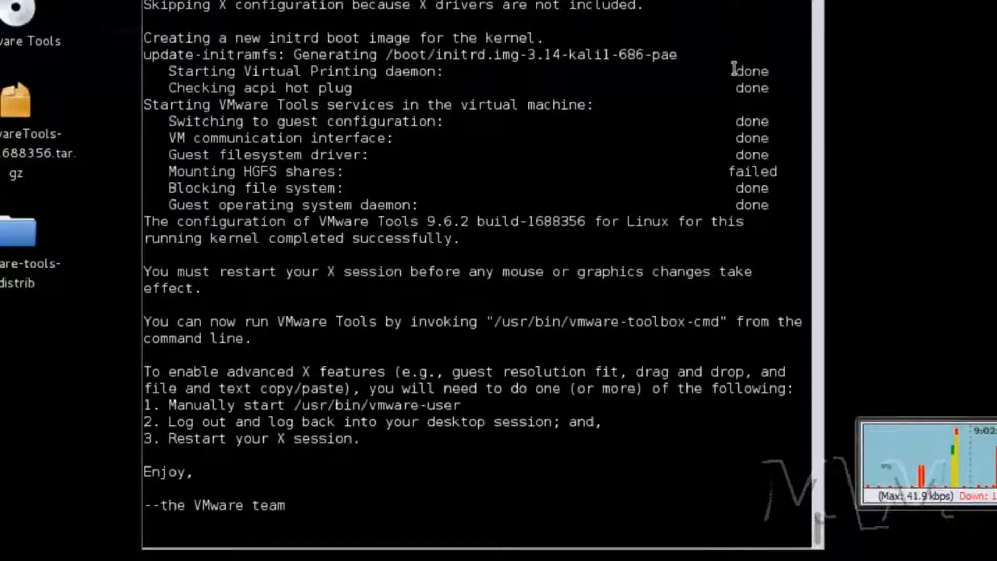
# Step: Finish the installer, let it eject the VMware Tools CD, and reboot the VM
pyautogui.press('Return')
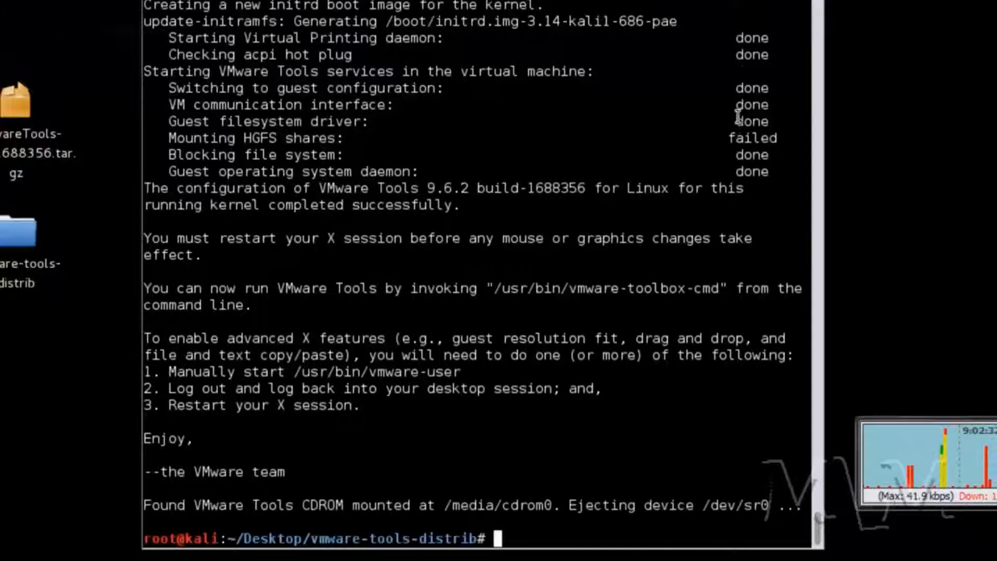
pyautogui.doubleClick(753, 139)
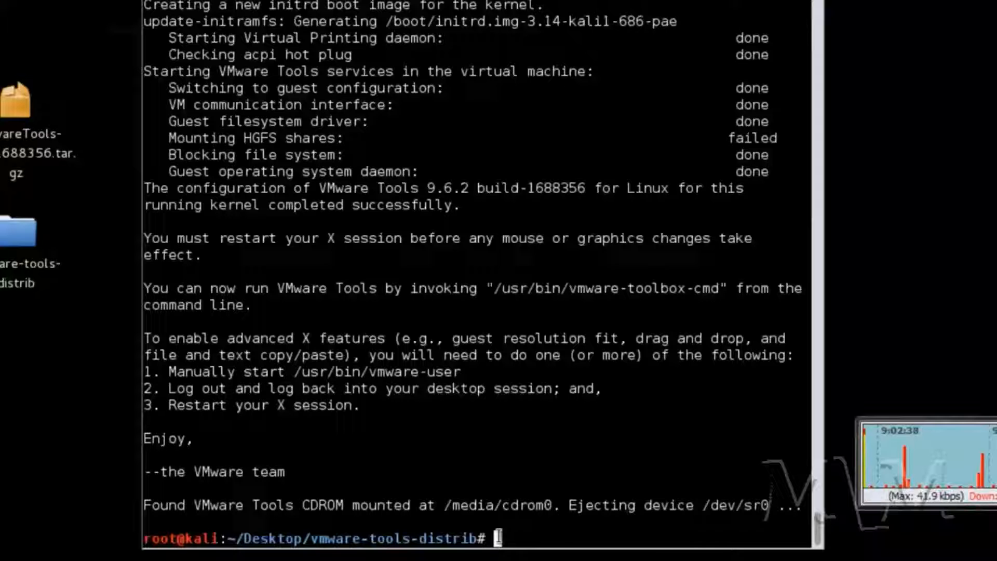
pyautogui.write('re')
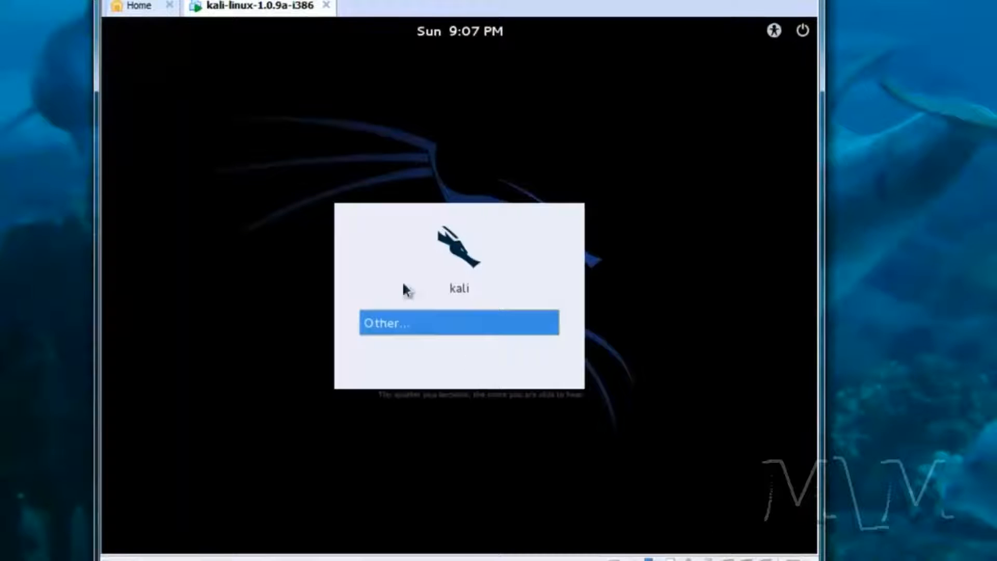
# Step: Log in to Kali via Other... as root with its password
pyautogui.click(458, 323)
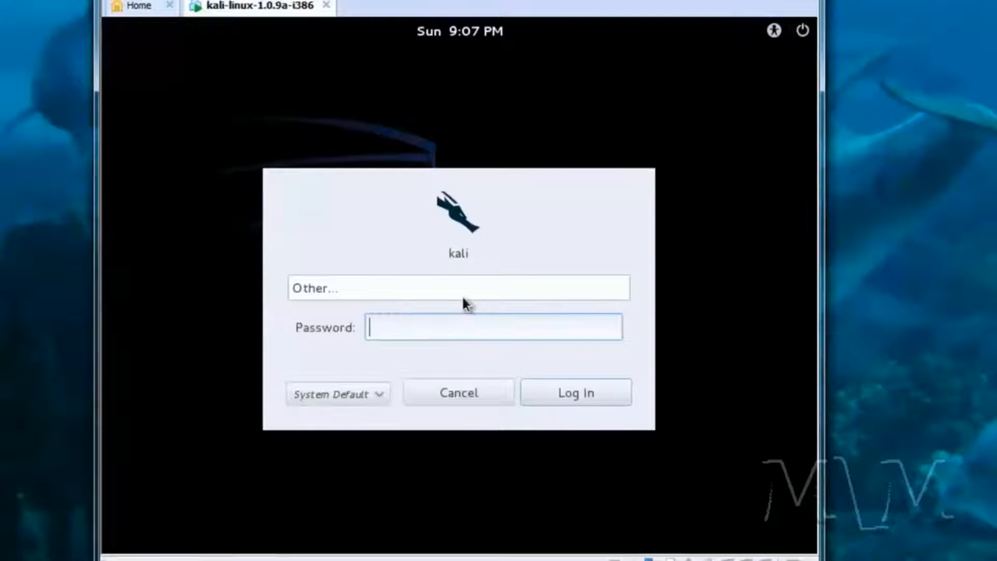
pyautogui.write('password')
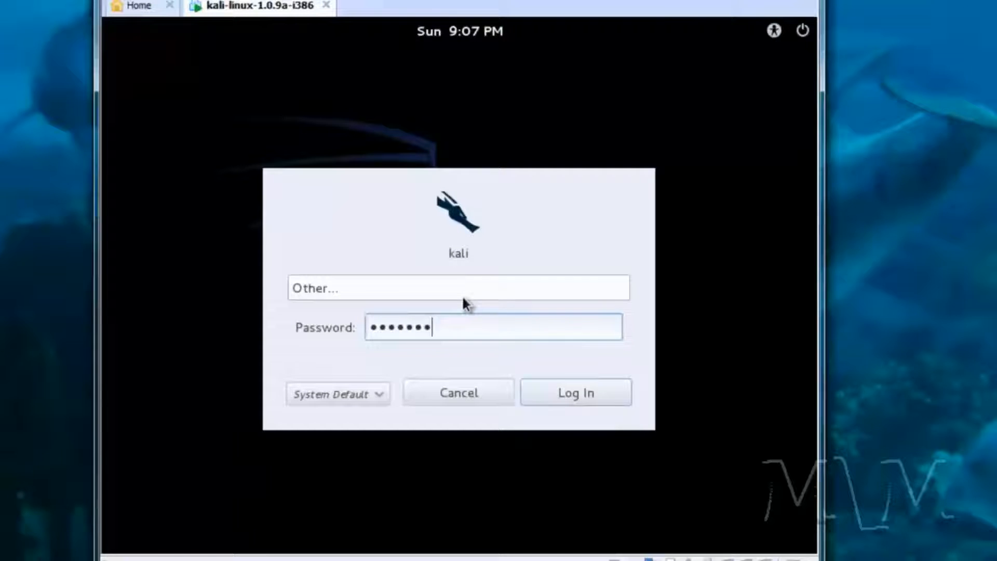
pyautogui.click(573, 392)
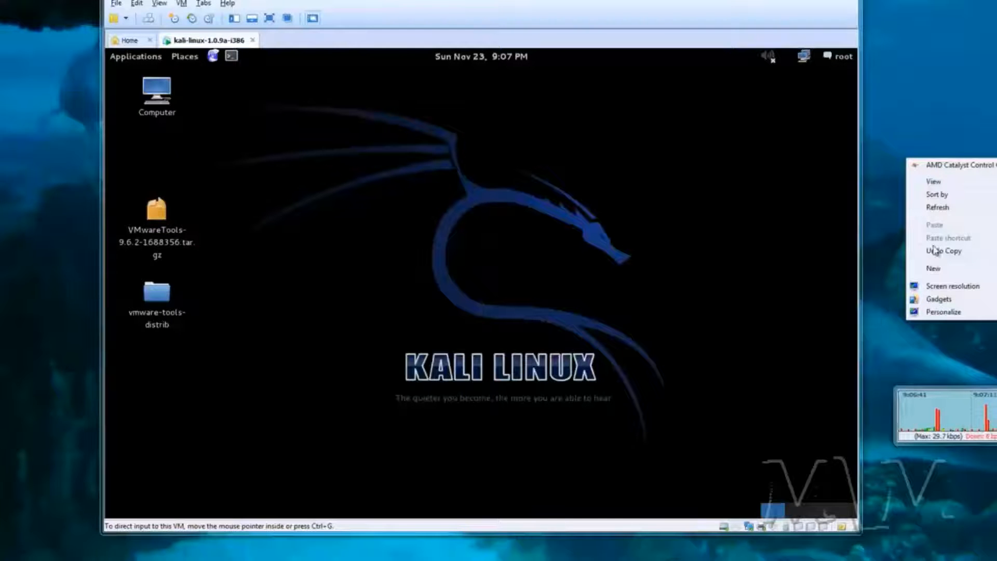
# Step: Drag the Kepler Track JPG from the Windows host onto the Kali desktop, then reach VM settings
pyautogui.click(846, 260)
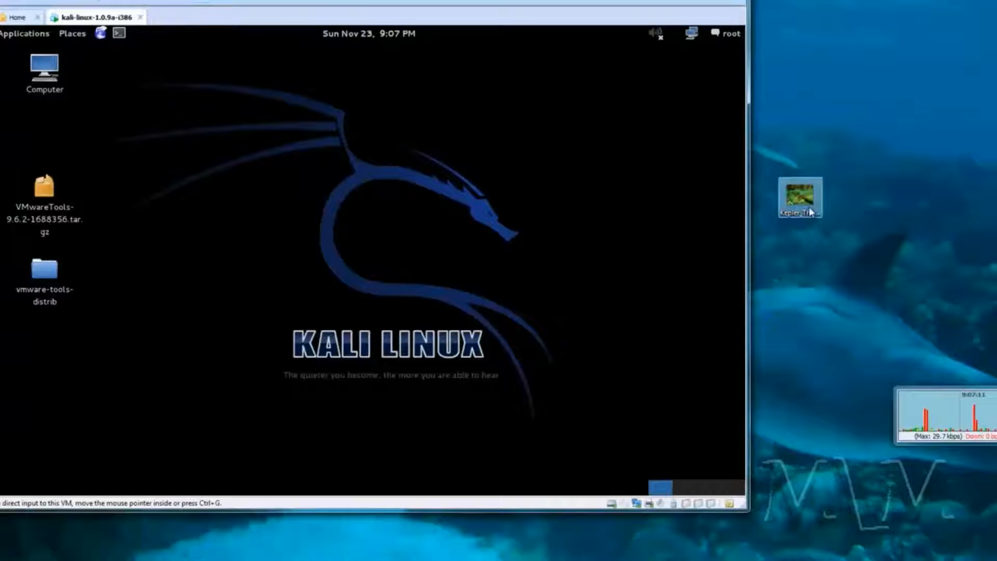
pyautogui.moveTo(800, 197); pyautogui.dragTo(355, 260)
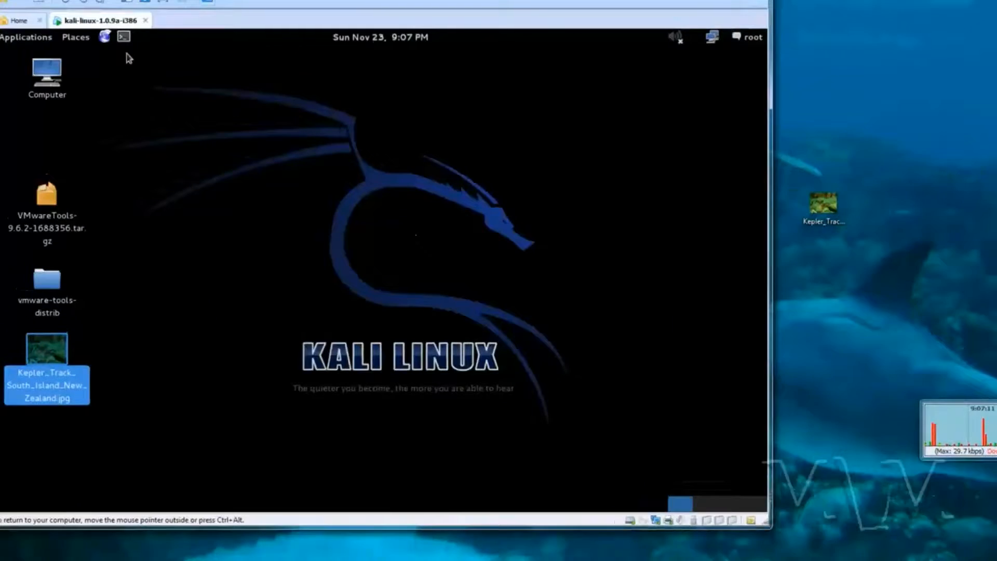
pyautogui.click(177, 88)
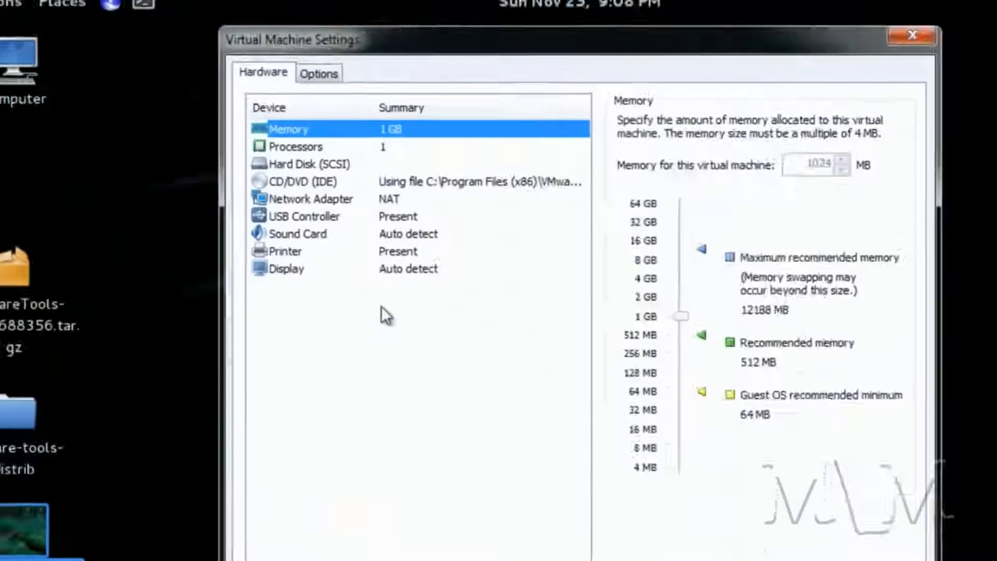
# Step: View the Options settings, close the dialog and shrink the Workstation window so scroll bars appear
pyautogui.click(319, 74)
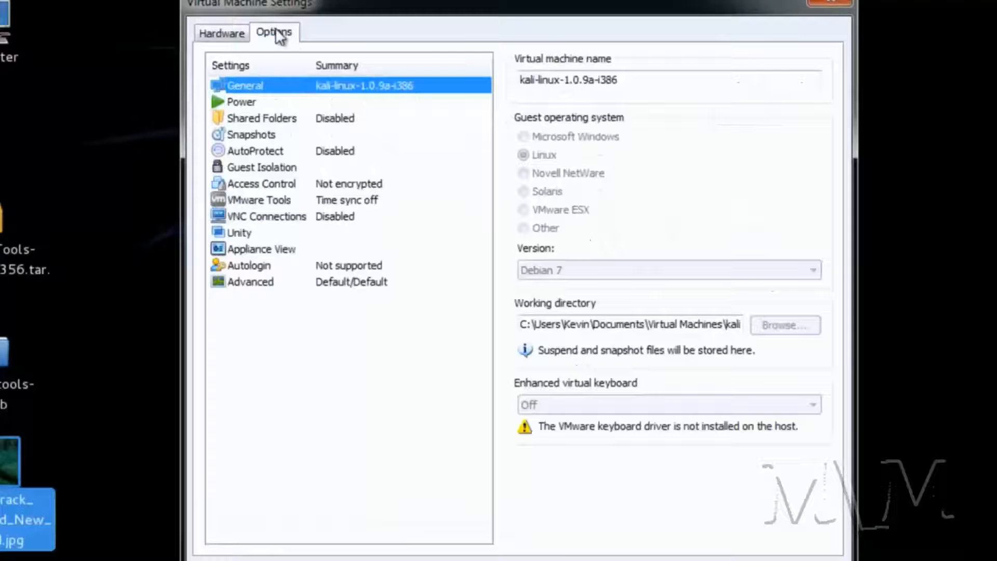
pyautogui.click(262, 118)
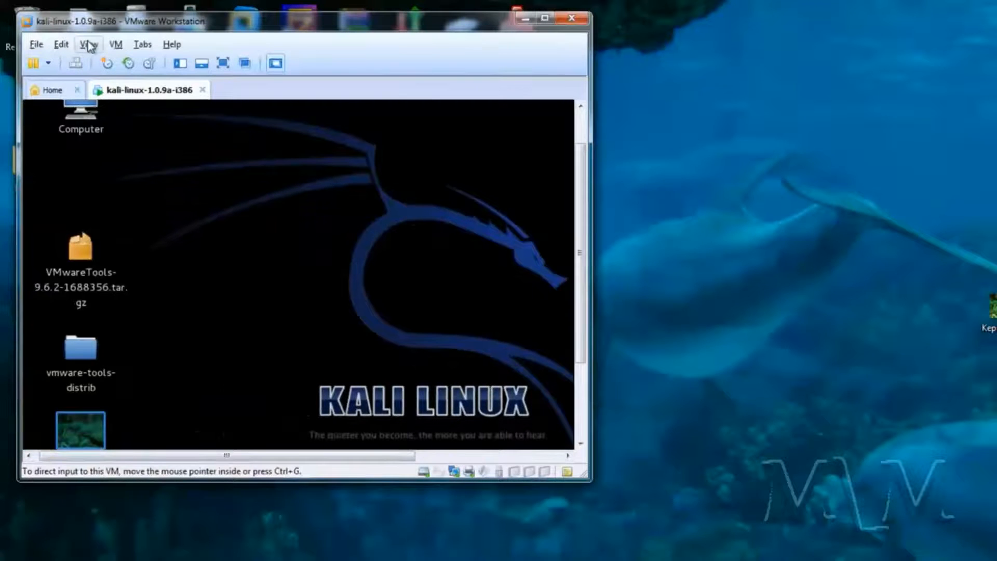
# Step: Autofit the Kali guest display to the window, then return to the virtual machine settings
pyautogui.click(89, 43)
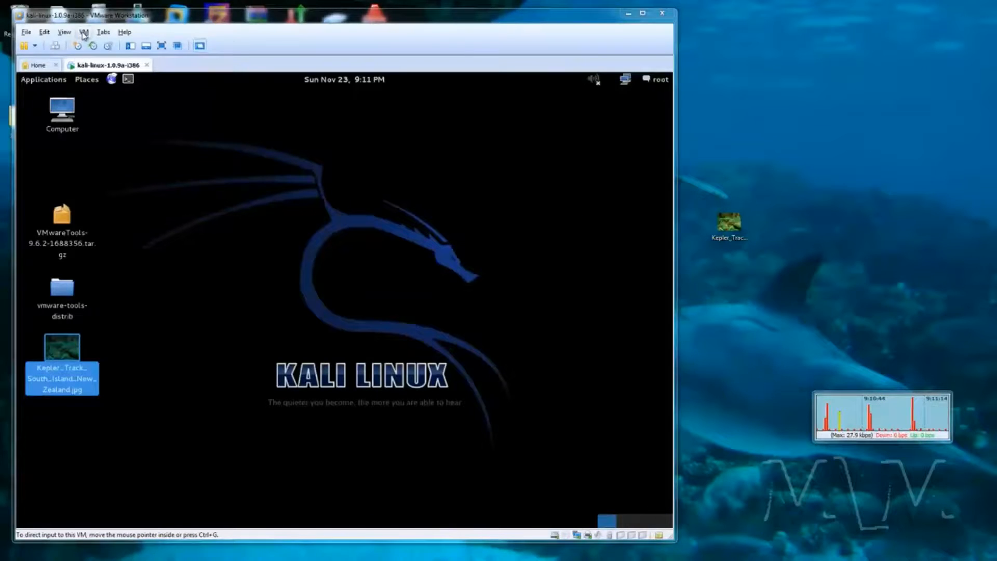
pyautogui.click(84, 32)
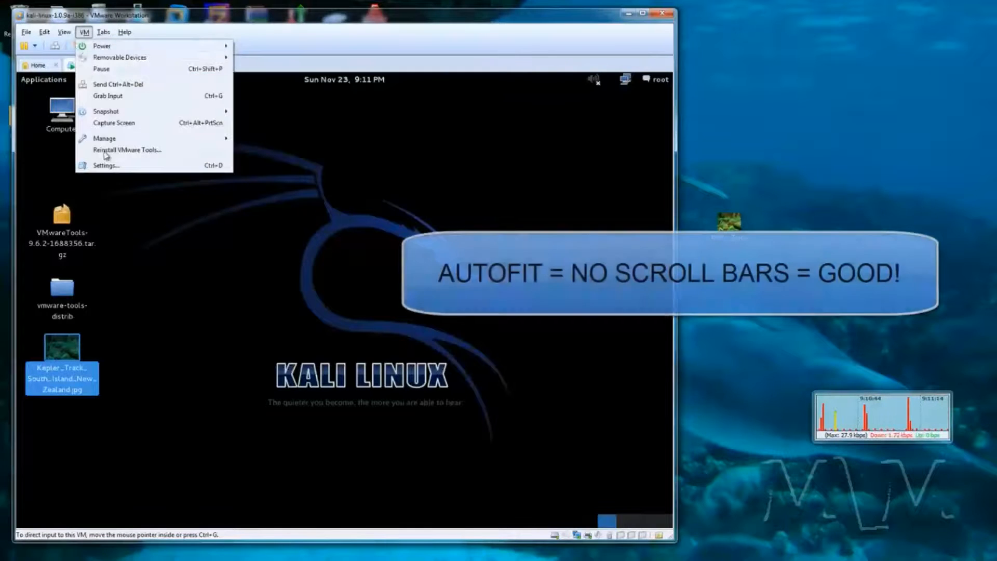
pyautogui.click(106, 165)
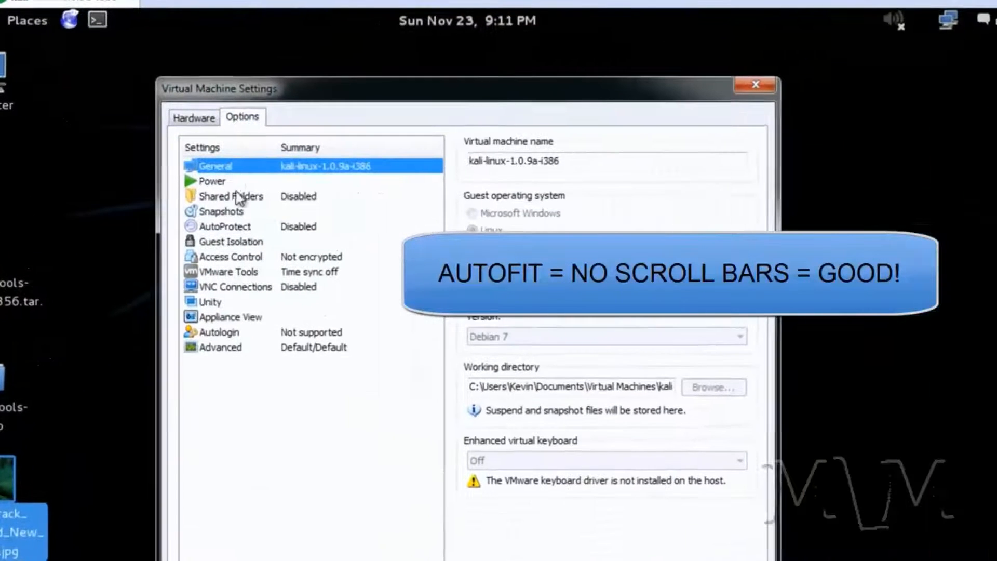
# Step: Start the Add Shared Folder Wizard and choose DataDrive (D:) as the host folder to share
pyautogui.click(231, 196)
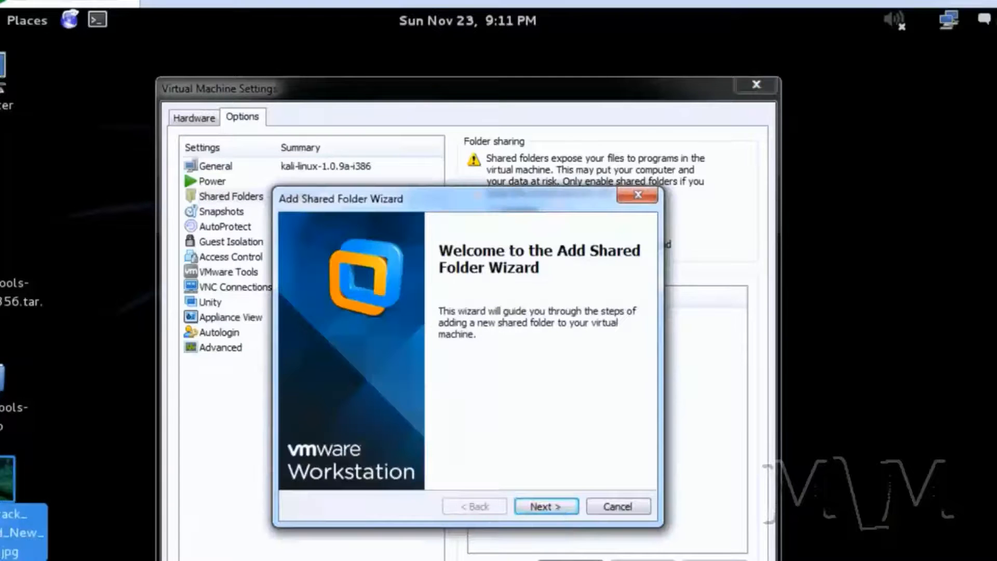
pyautogui.click(545, 507)
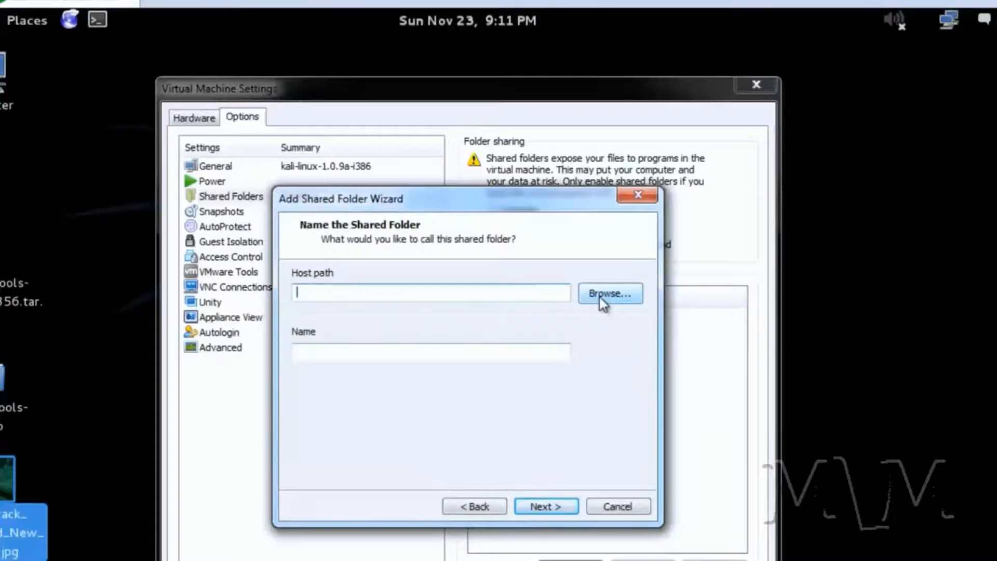
pyautogui.click(609, 293)
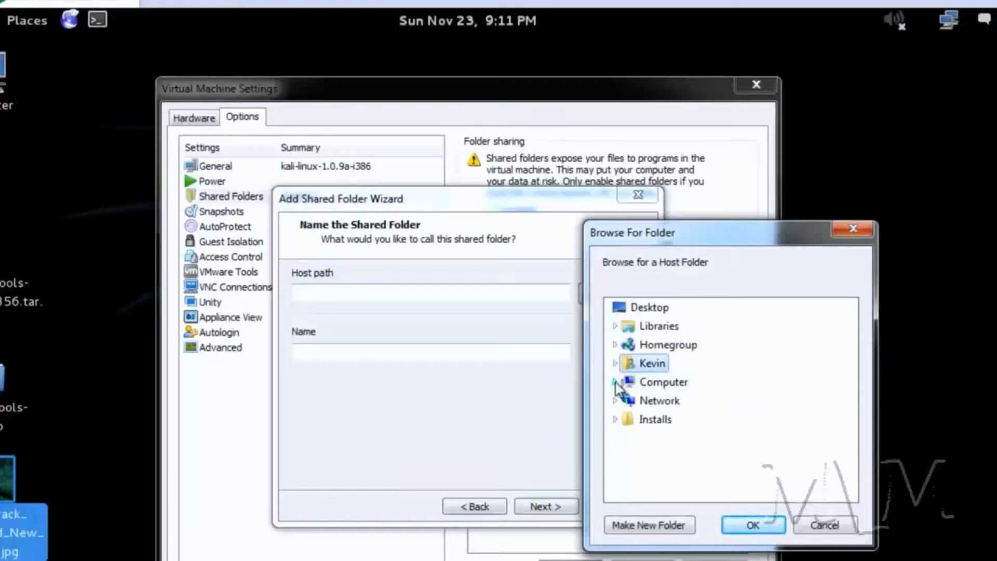
pyautogui.click(615, 382)
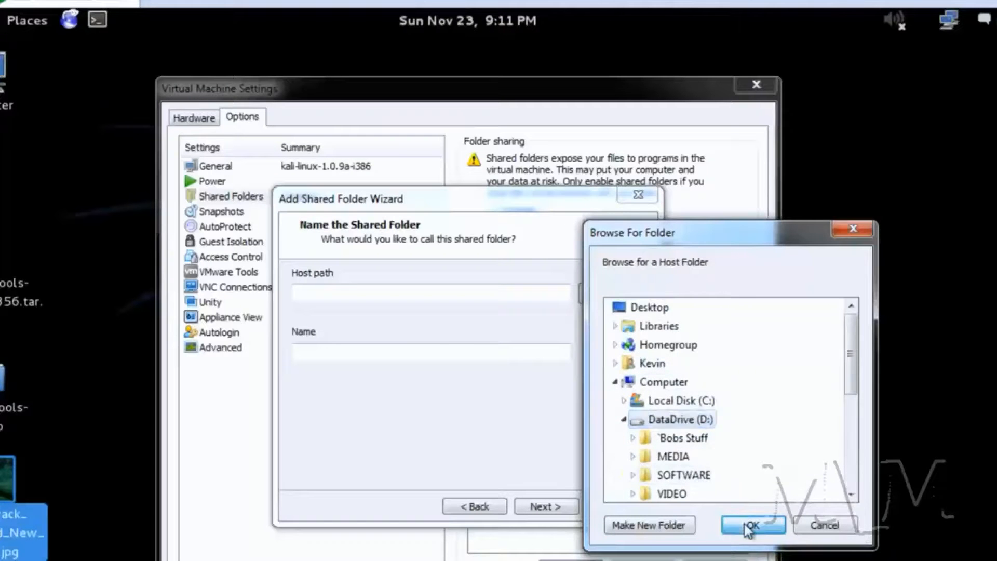
pyautogui.click(752, 525)
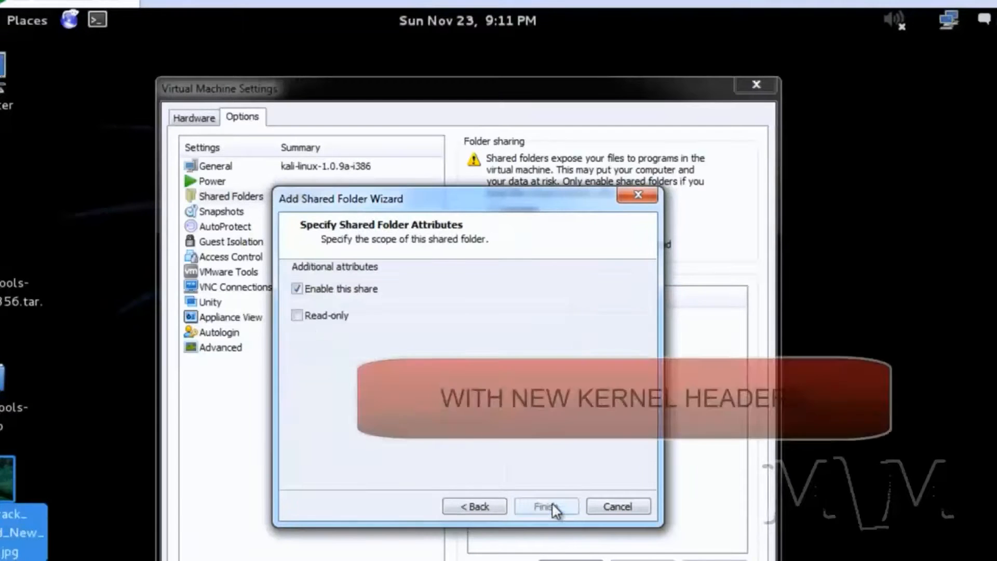